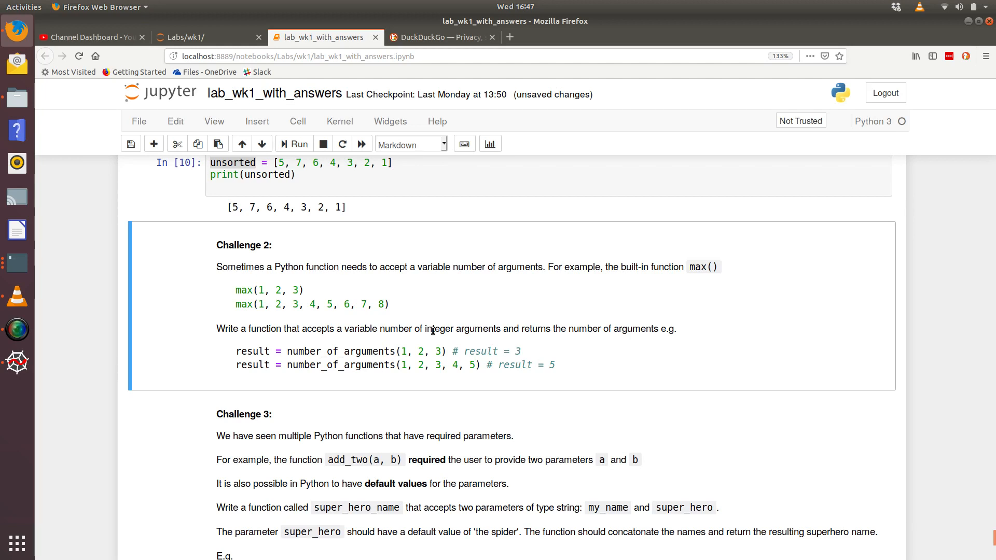
pyautogui.moveTo(173, 270)
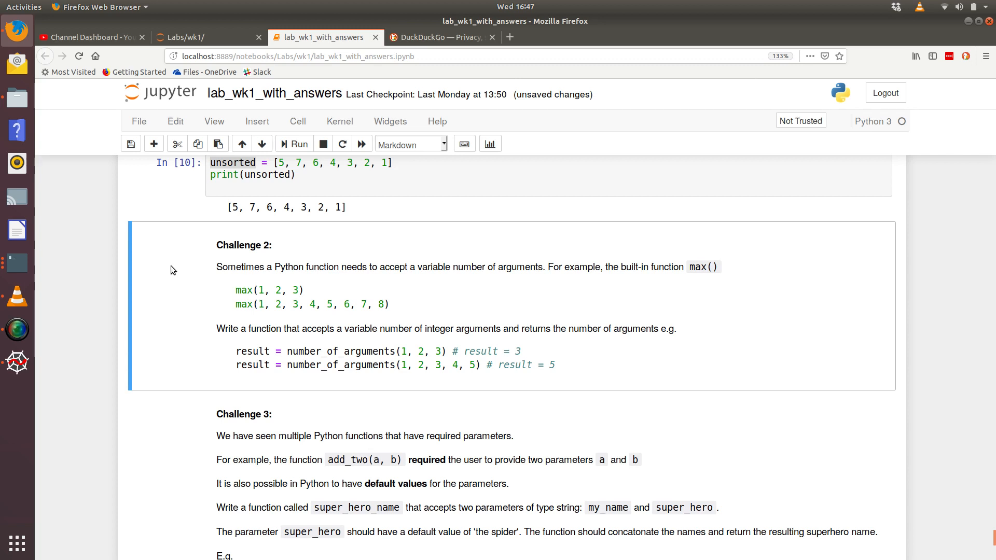
pyautogui.moveTo(241, 263)
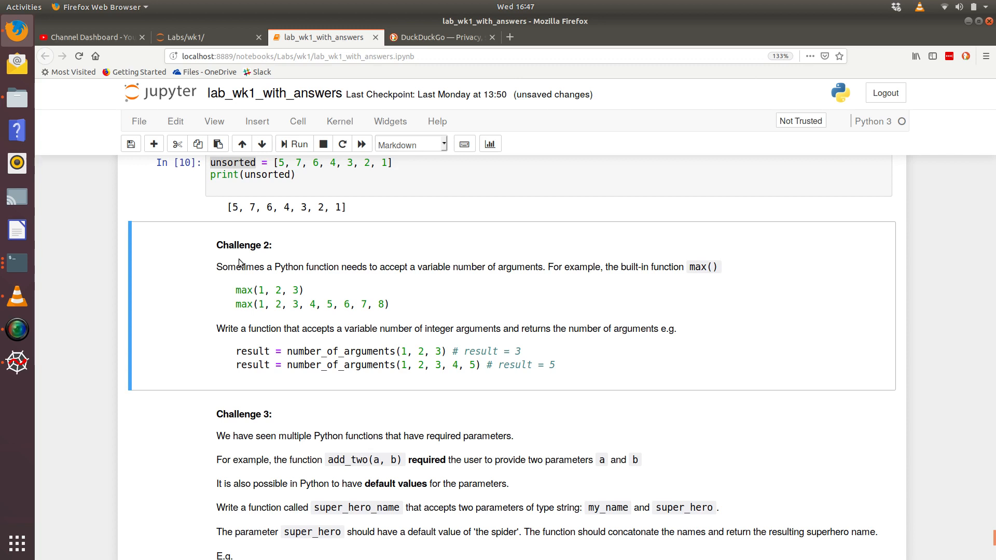
pyautogui.moveTo(719, 306)
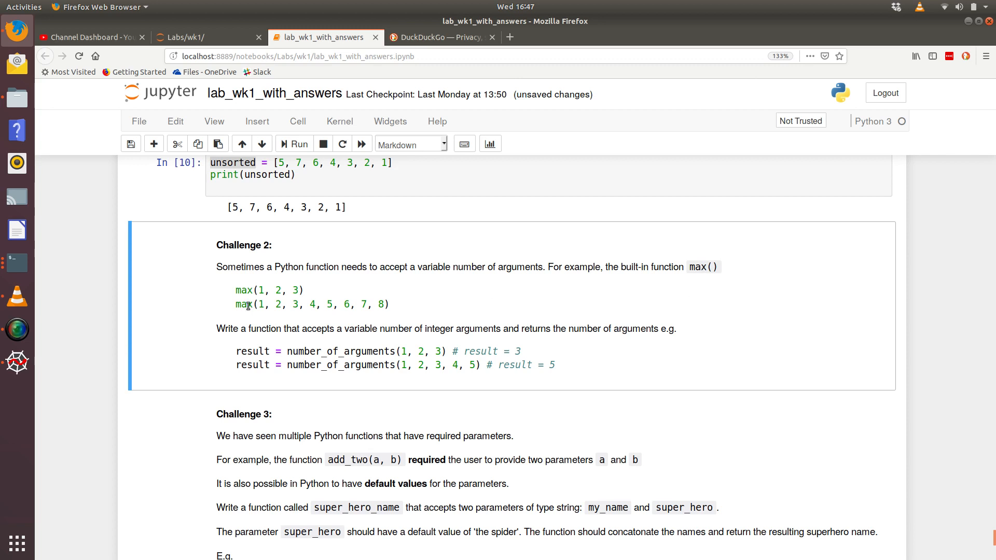
pyautogui.moveTo(233, 302)
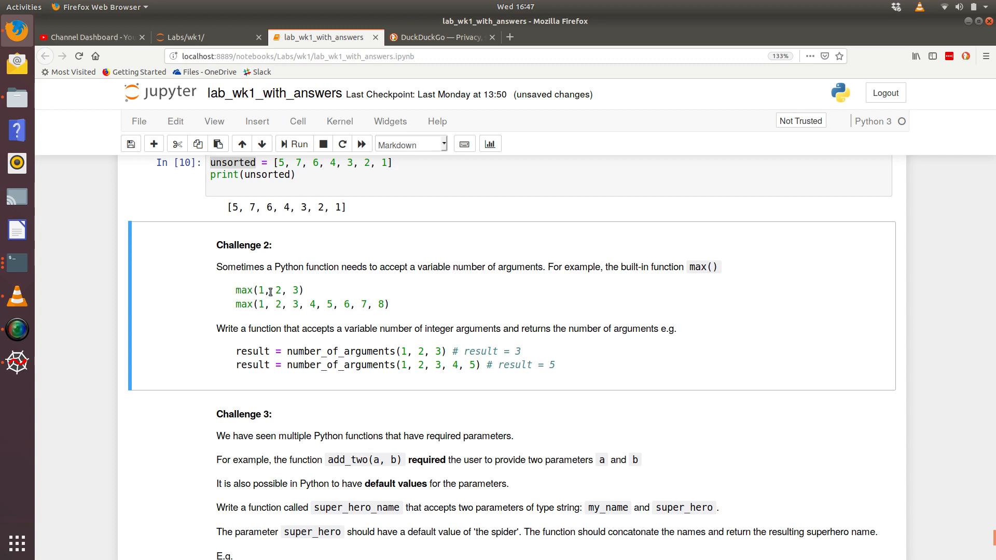
pyautogui.moveTo(275, 316)
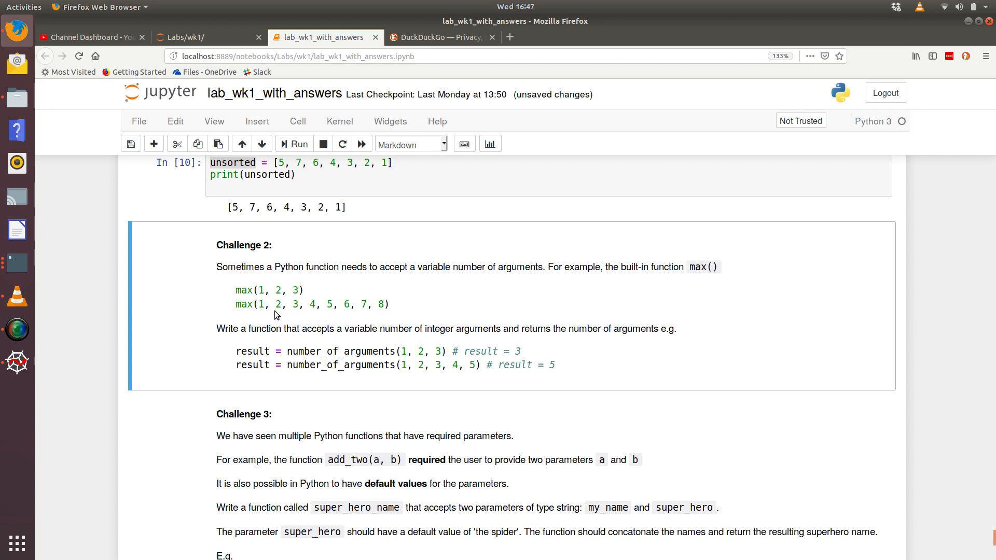
pyautogui.moveTo(388, 317)
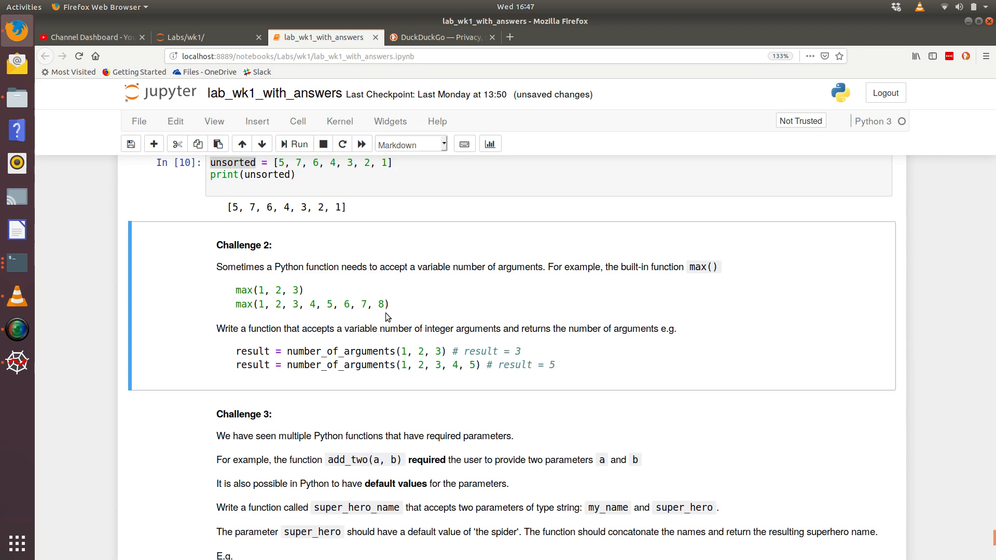
pyautogui.moveTo(140, 367)
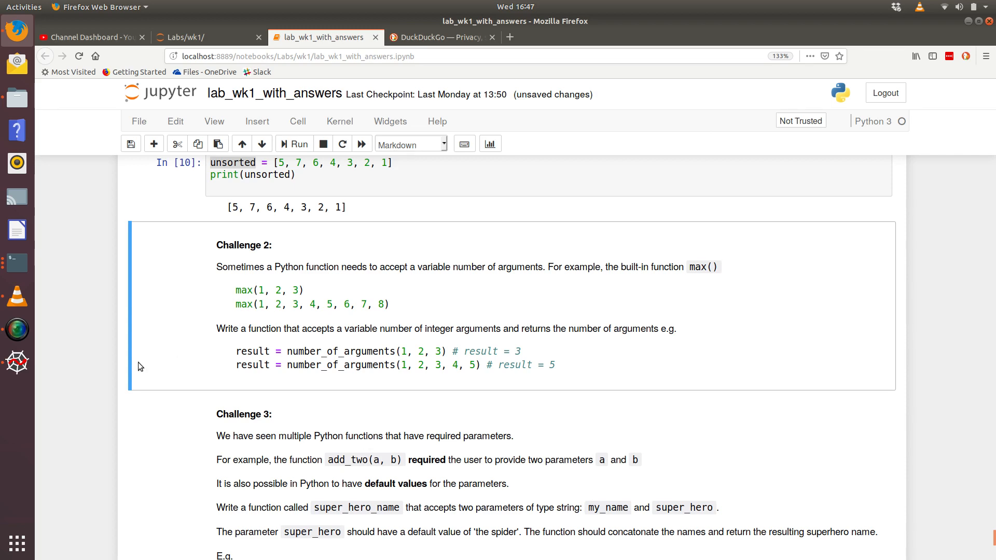
# Evaluate max(1, 2, 3) giving 3 and max(8, 7, 6, 5, 4, 3) giving 8 in the IPython console.
pyautogui.click(17, 362)
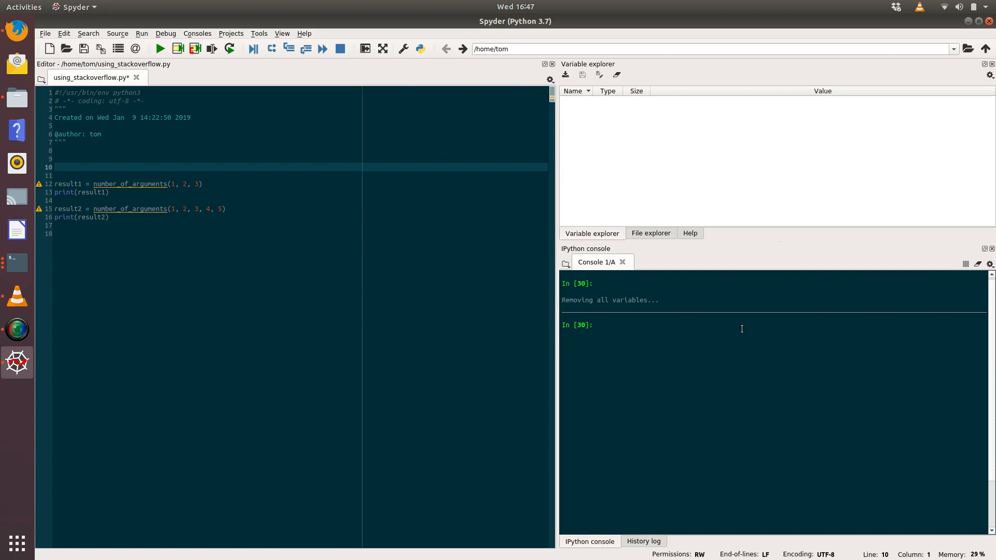
pyautogui.write('ma')
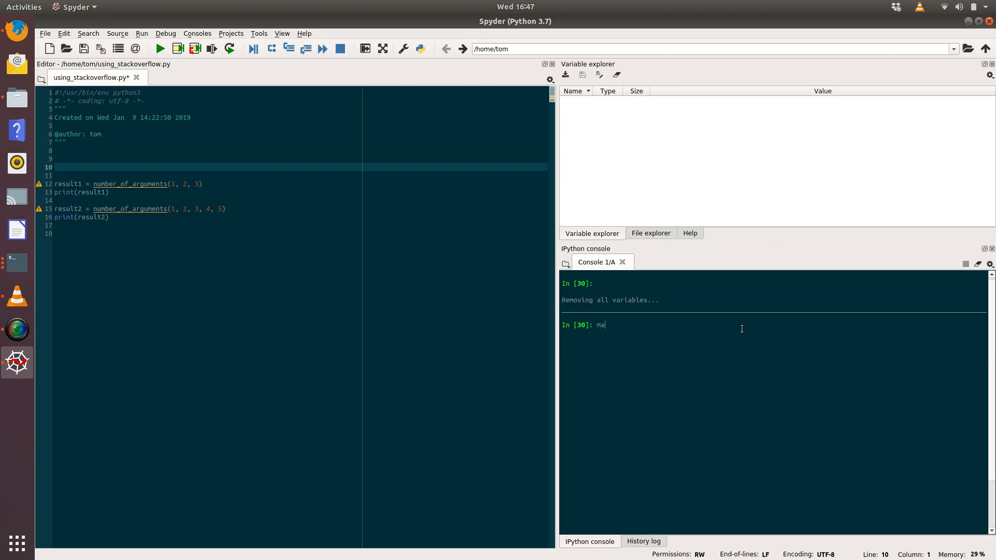
pyautogui.write('x(1,')
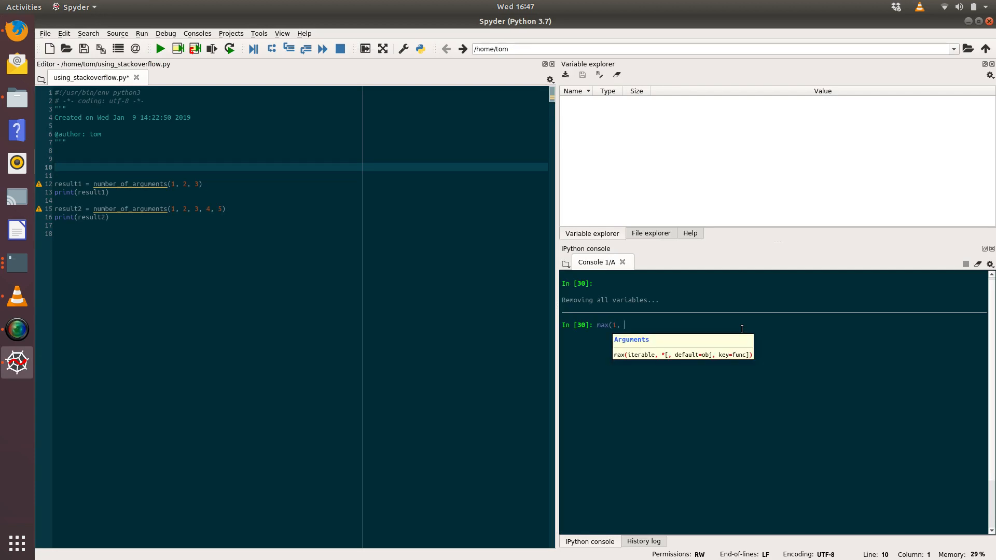
pyautogui.press('Return')
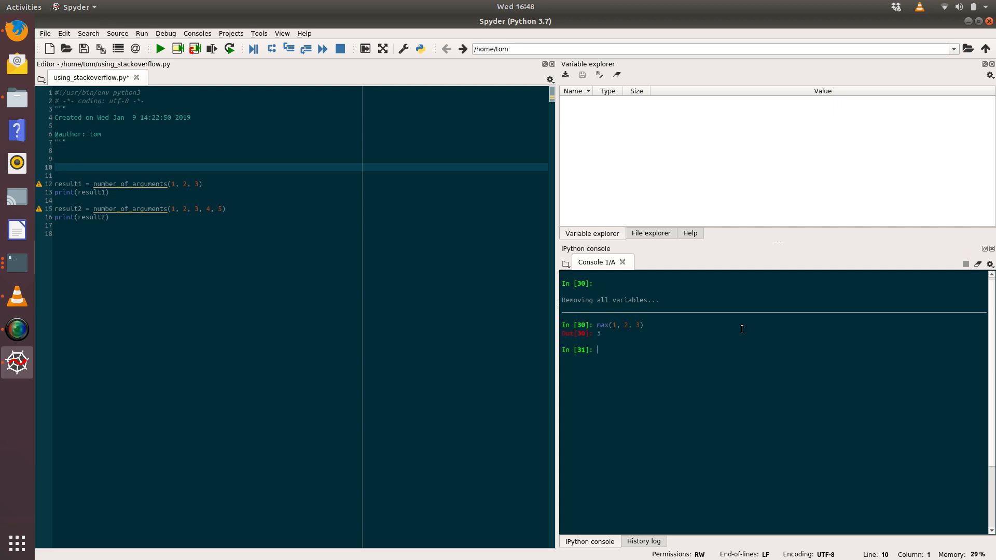
pyautogui.moveTo(639, 334)
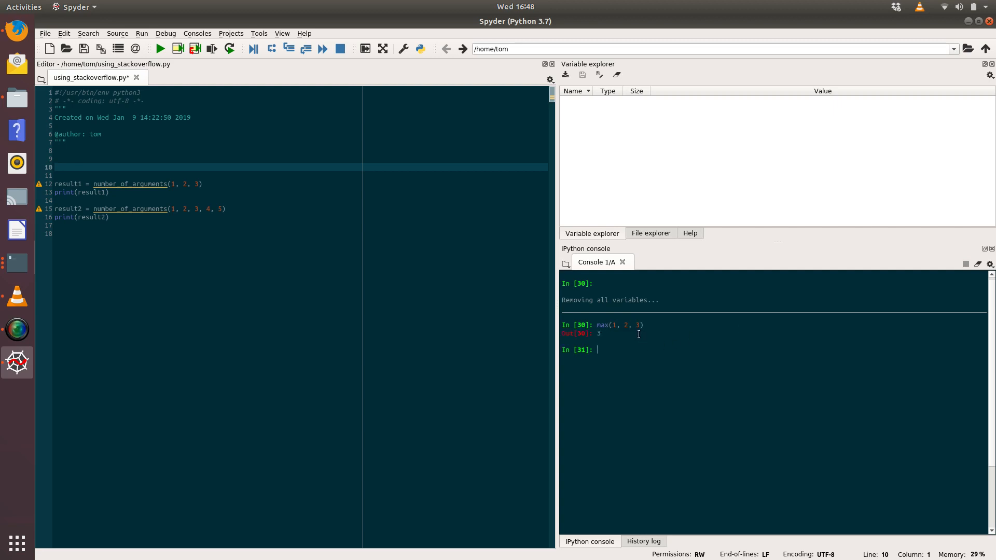
pyautogui.write('max(')
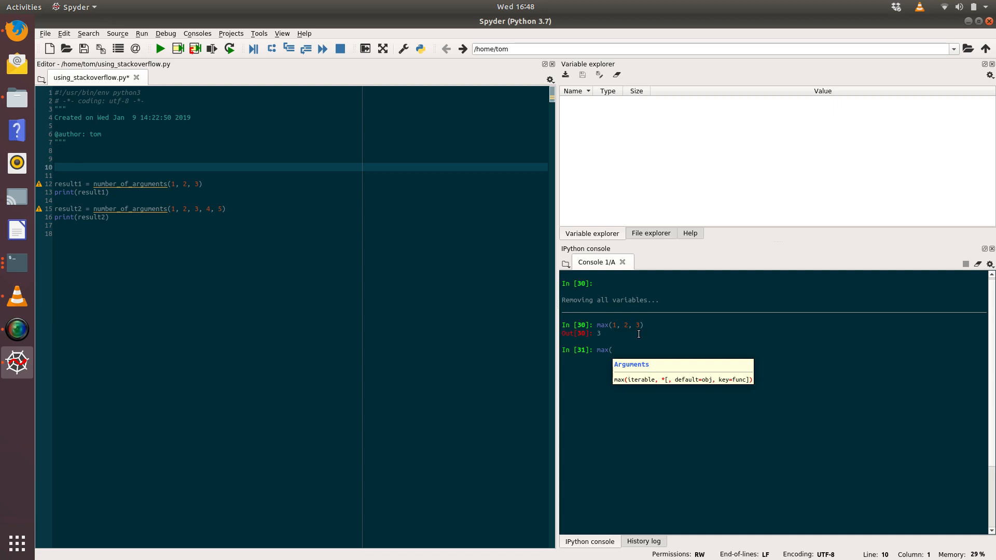
pyautogui.write('8, 7, 6, 5, 4, 3')
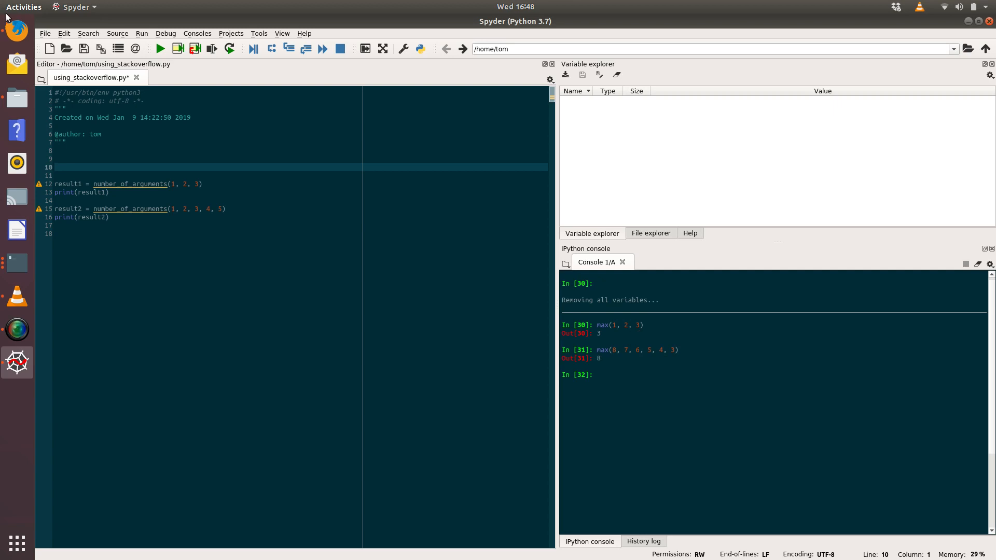
# Return to the notebook and highlight number_of_arguments in the Challenge 2 cell.
pyautogui.click(16, 30)
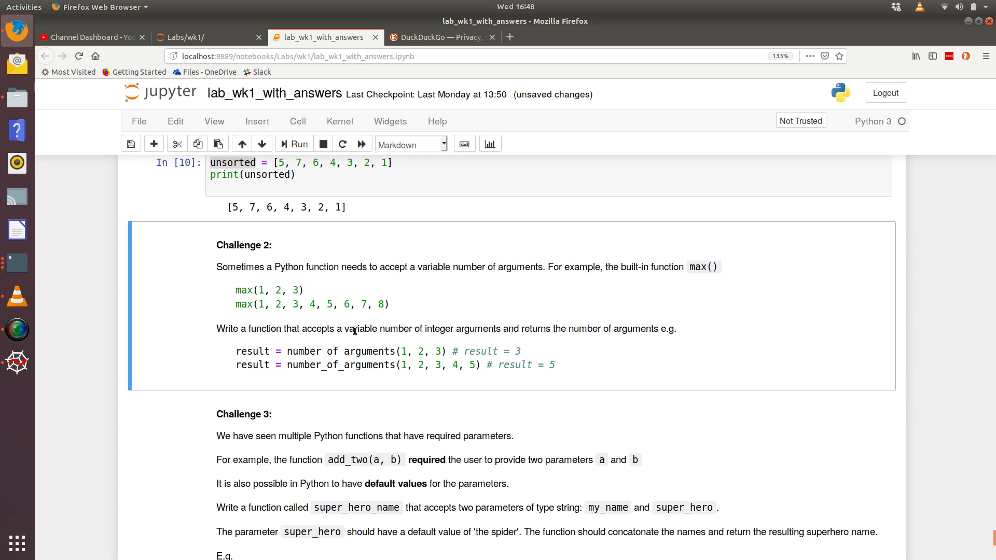
pyautogui.moveTo(354, 329); pyautogui.dragTo(493, 328)
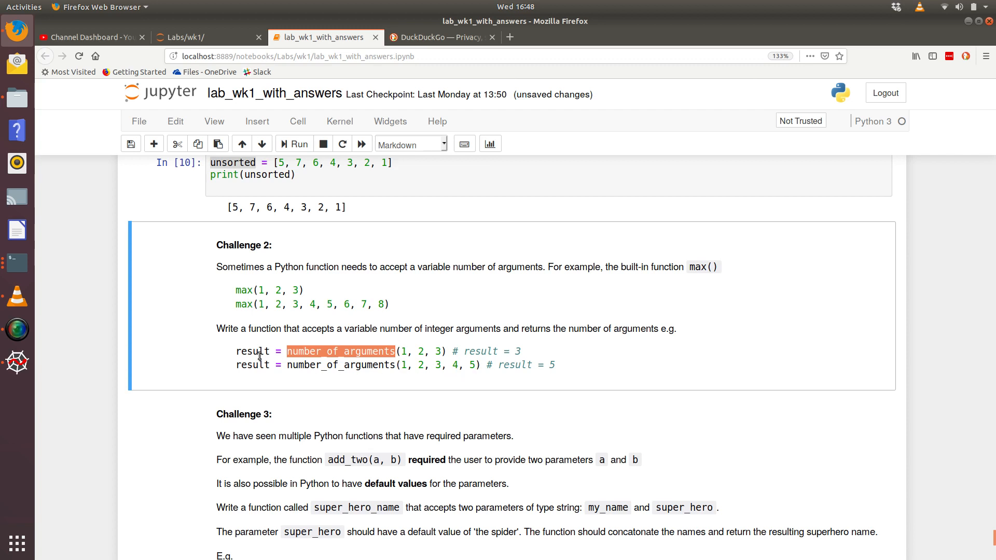
pyautogui.moveTo(436, 348)
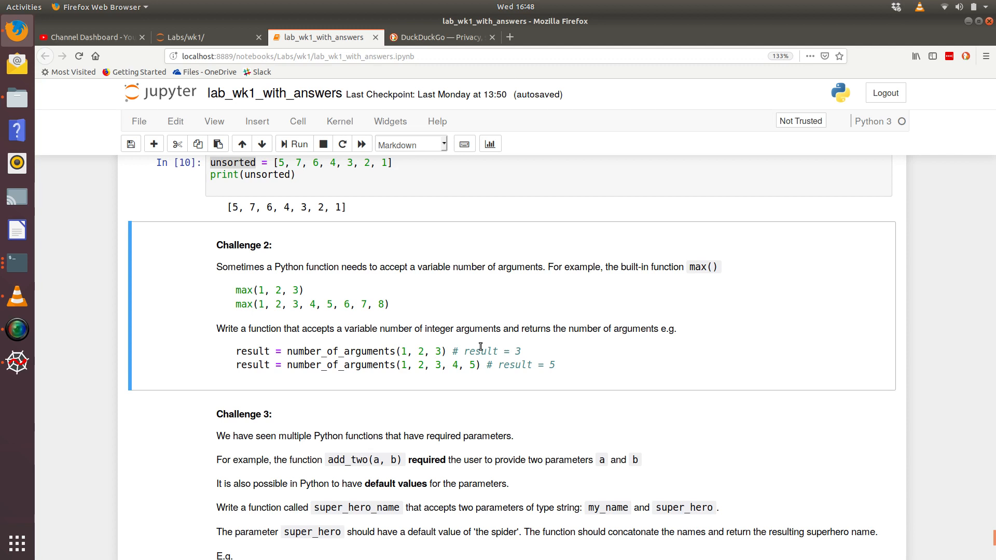
pyautogui.moveTo(380, 361)
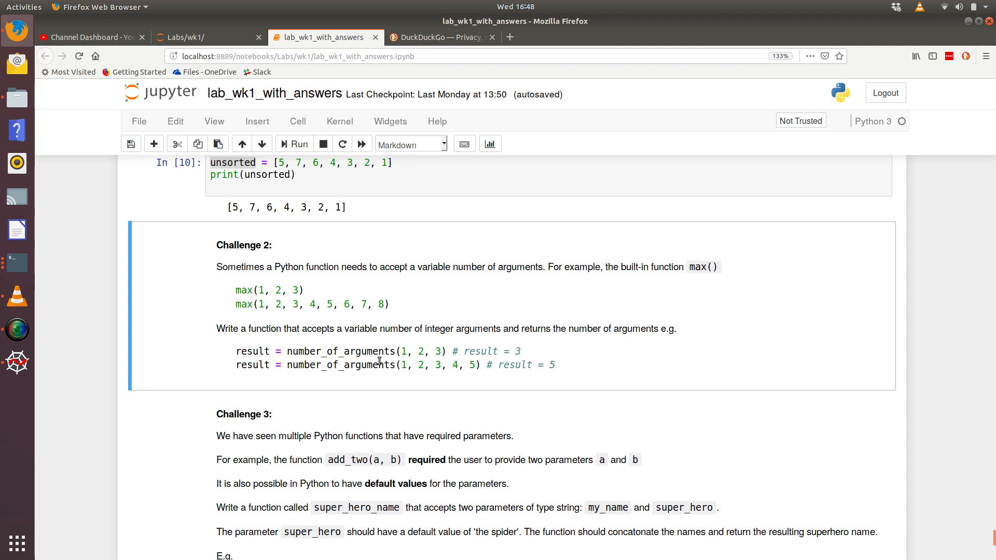
pyautogui.moveTo(540, 378)
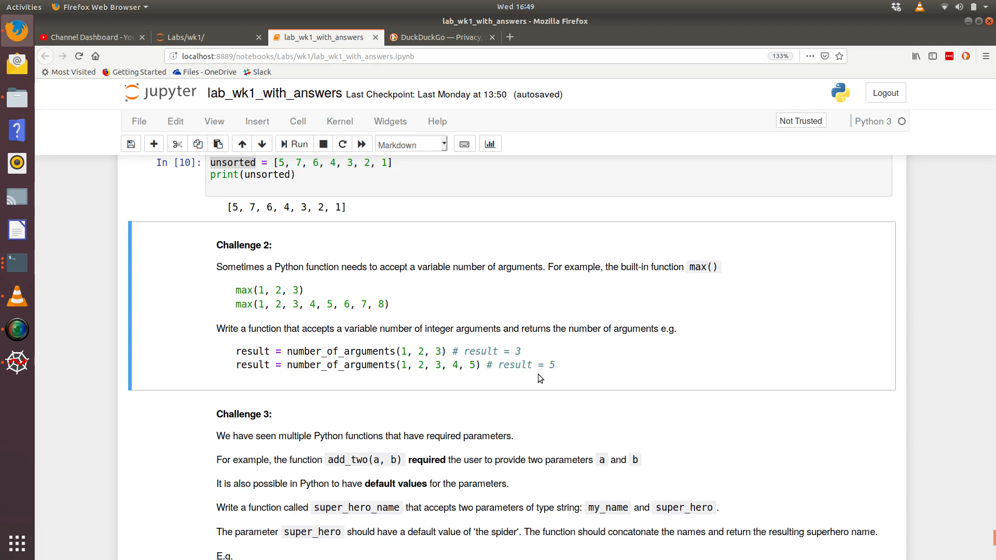
# Revisit the Spyder script, then bring up the DuckDuckGo search page in a new Firefox tab.
pyautogui.click(17, 363)
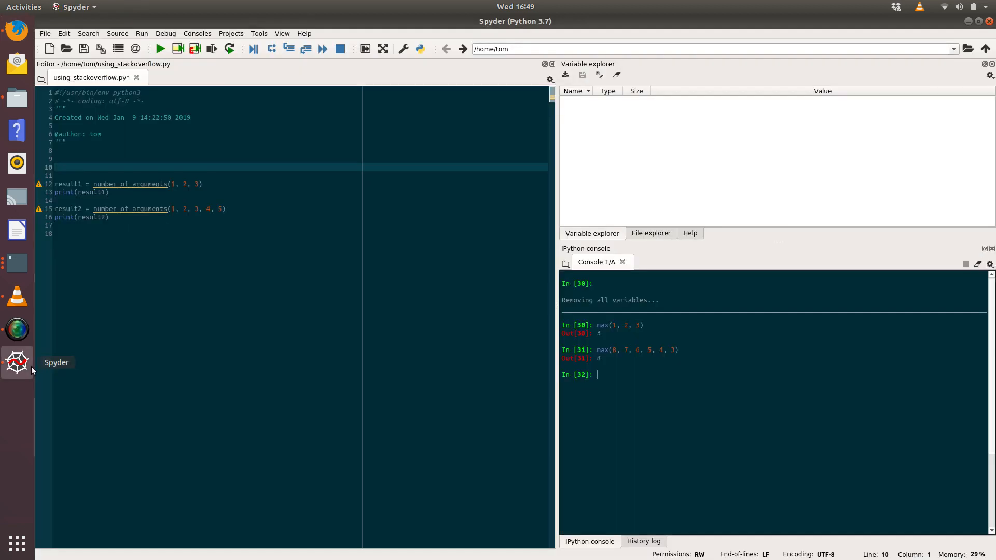
pyautogui.moveTo(180, 226)
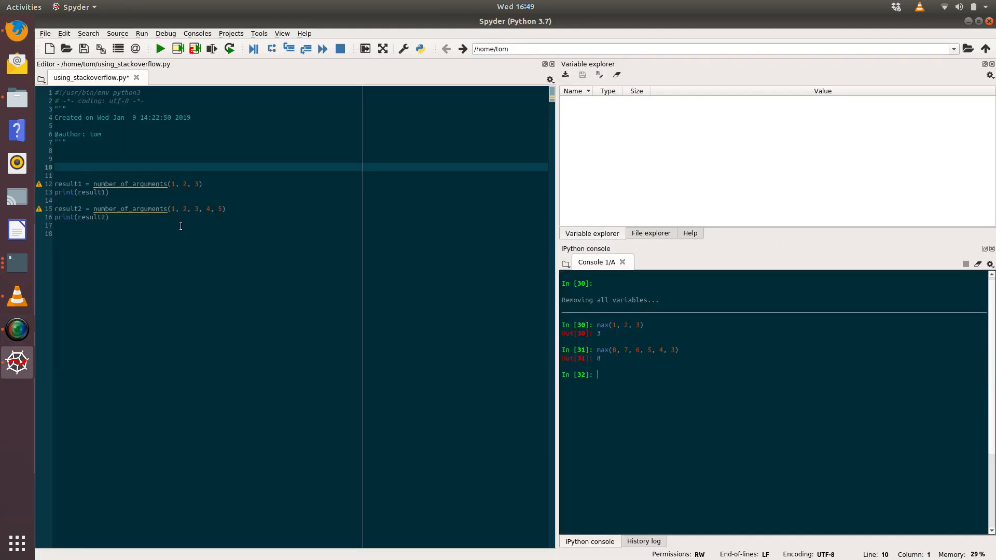
pyautogui.click(160, 49)
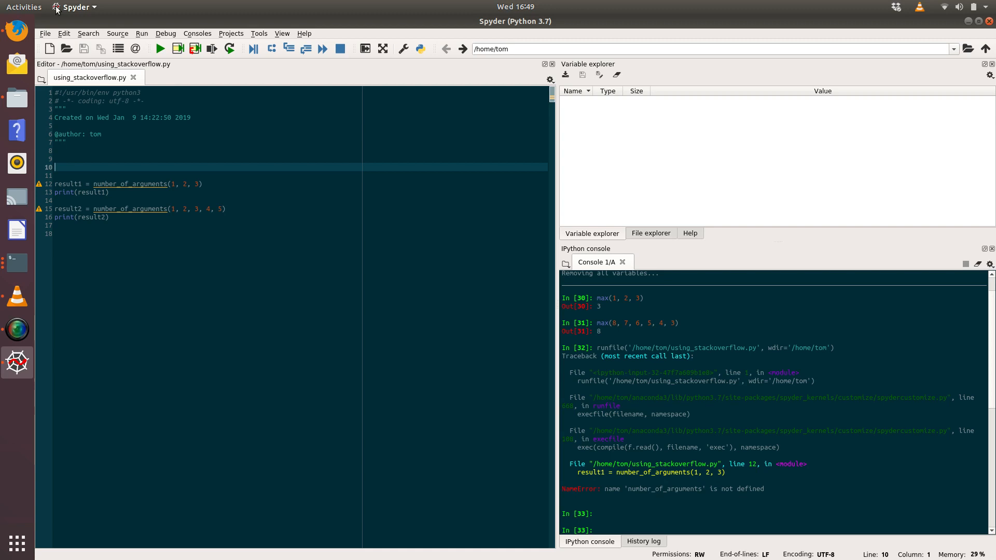
pyautogui.moveTo(17, 30)
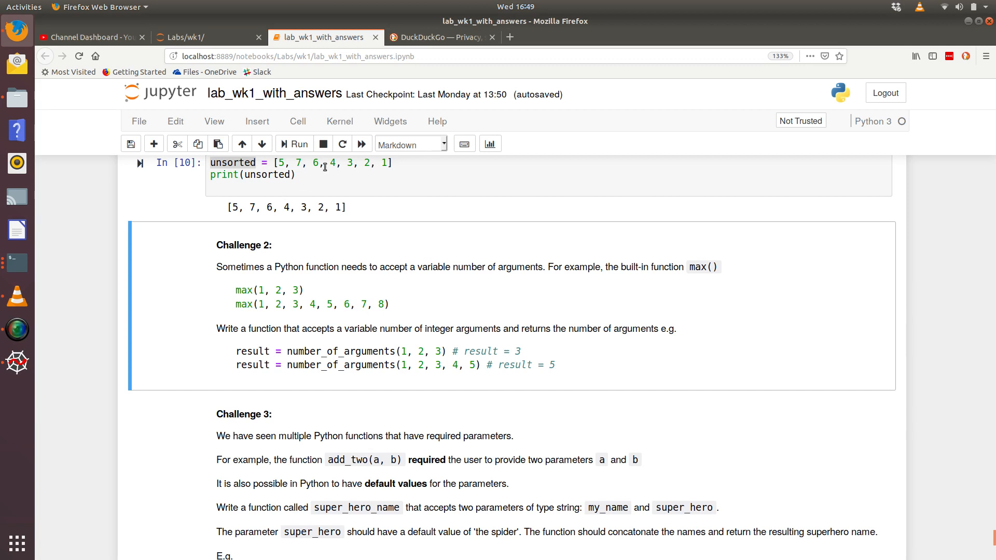
pyautogui.click(441, 37)
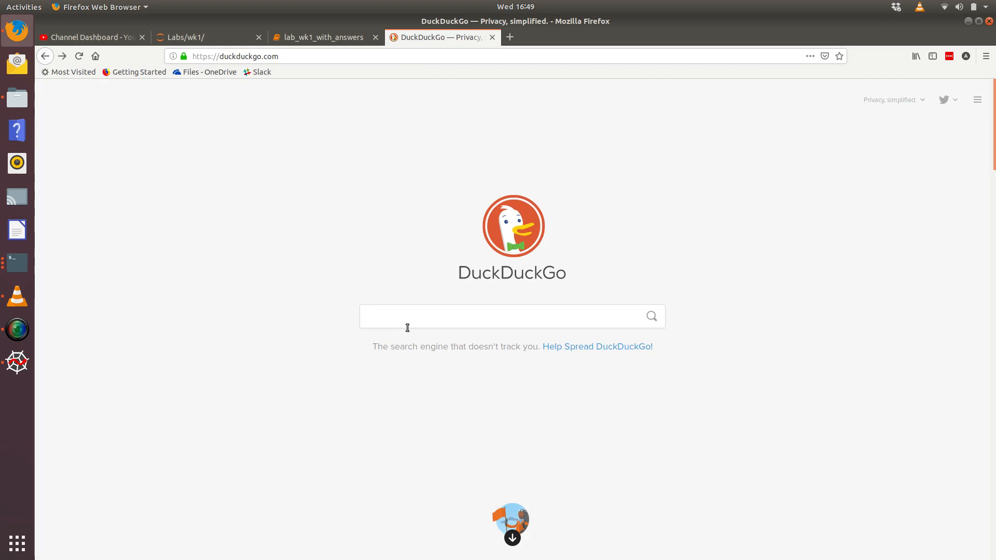
# Search 'python function variable number of arguments', then again with 'parameters' instead.
pyautogui.write('python function variable number of a')
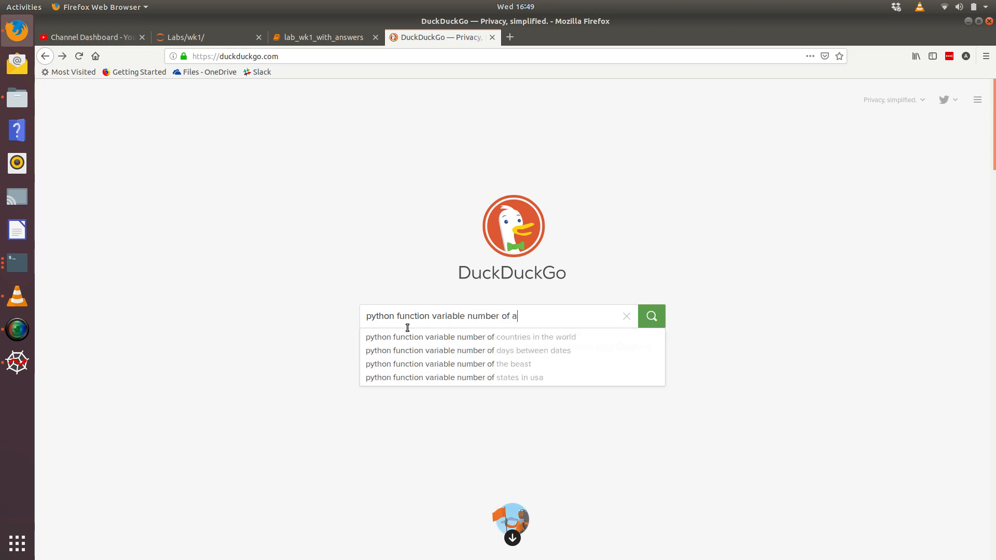
pyautogui.write('rguments')
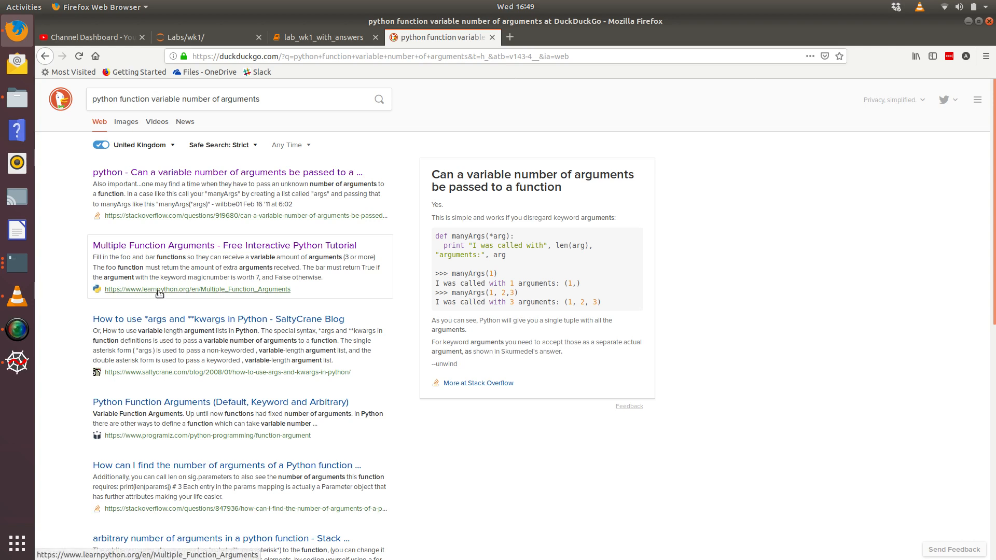
pyautogui.moveTo(156, 297)
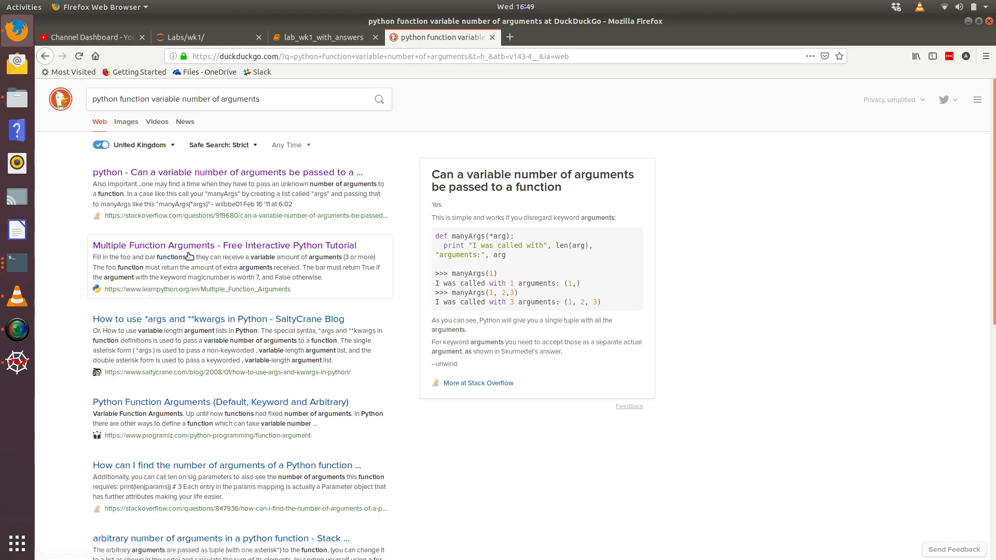
pyautogui.moveTo(231, 161)
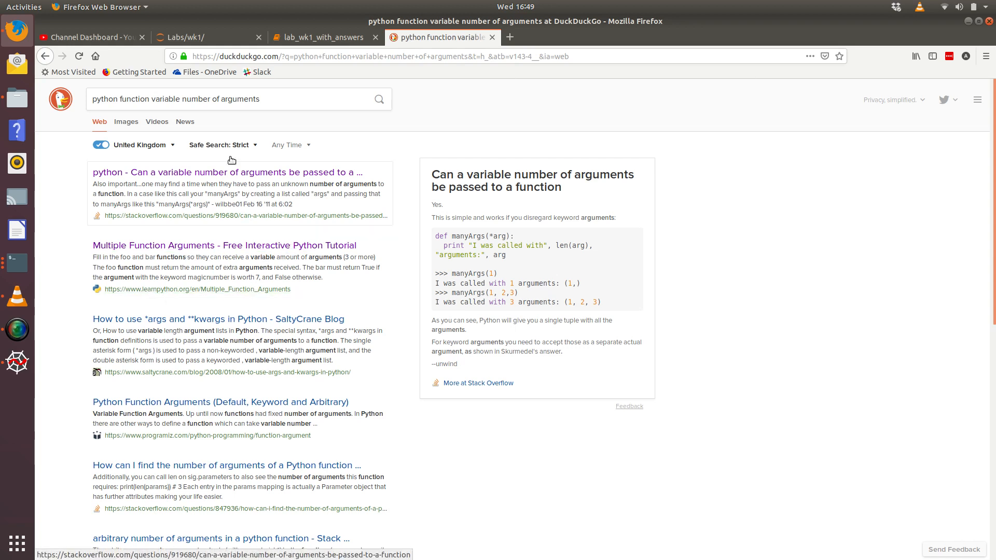
pyautogui.doubleClick(241, 99)
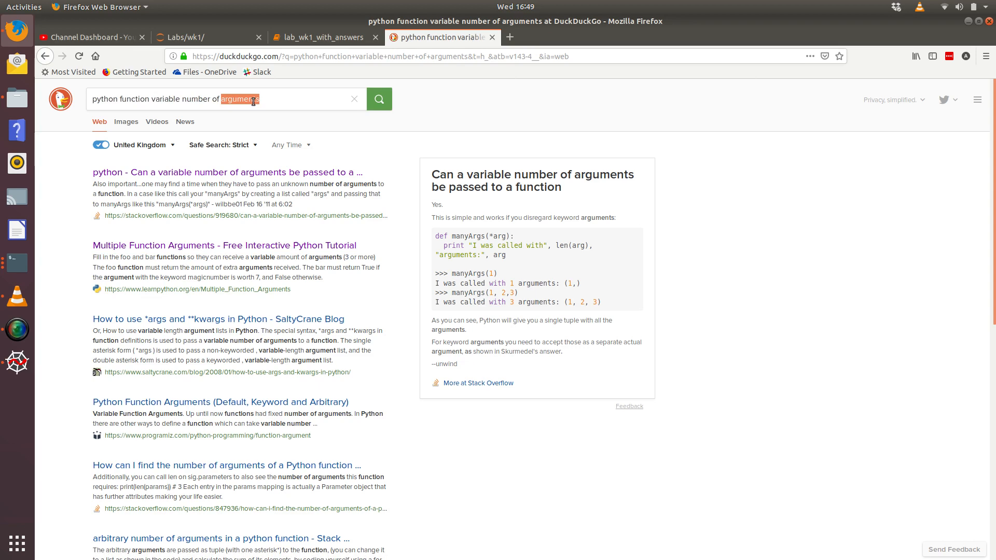
pyautogui.write('parameters')
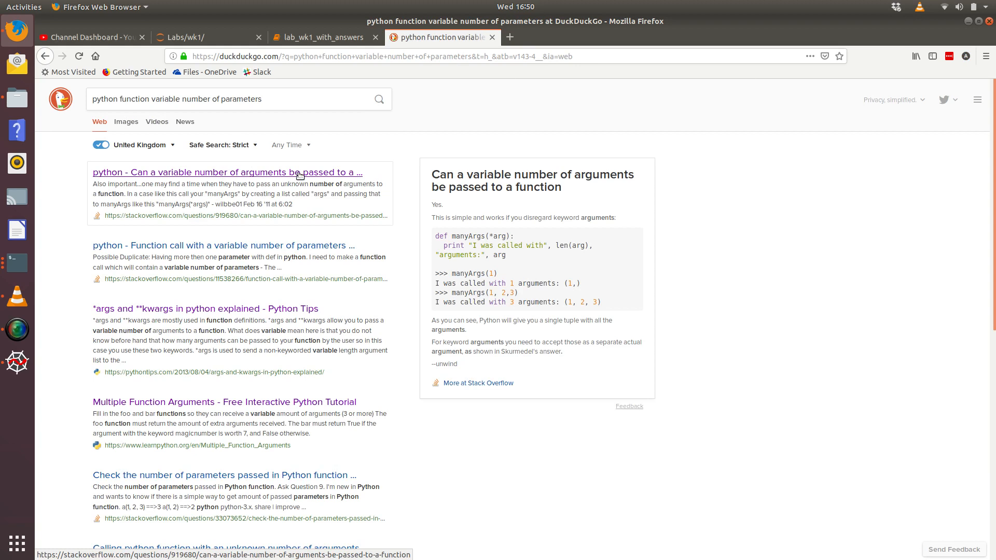
pyautogui.moveTo(181, 180)
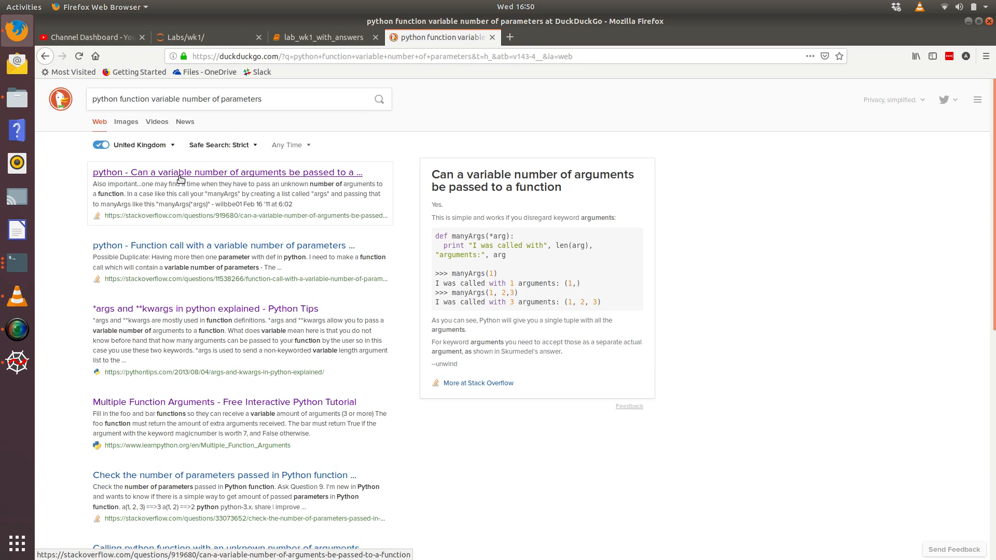
pyautogui.moveTo(102, 181)
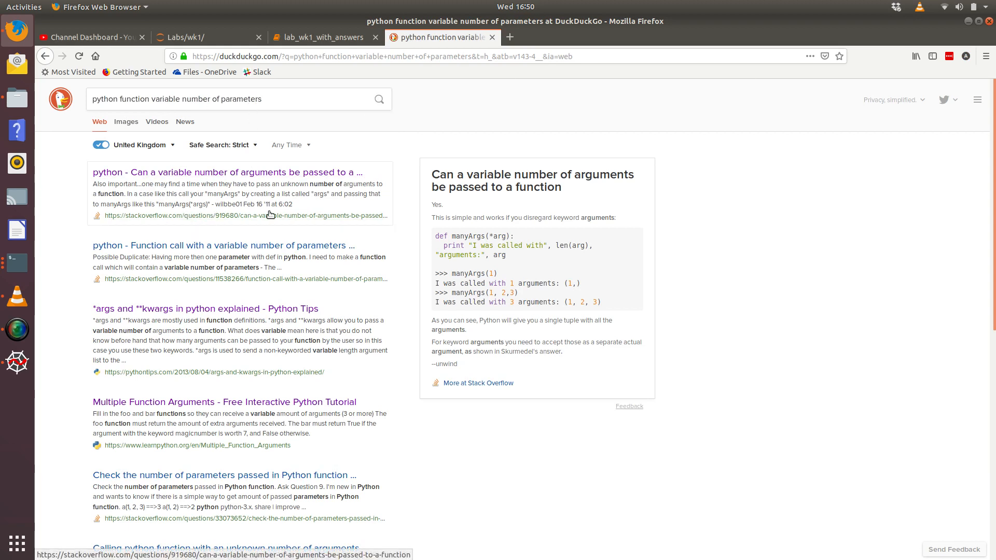
pyautogui.moveTo(227, 172)
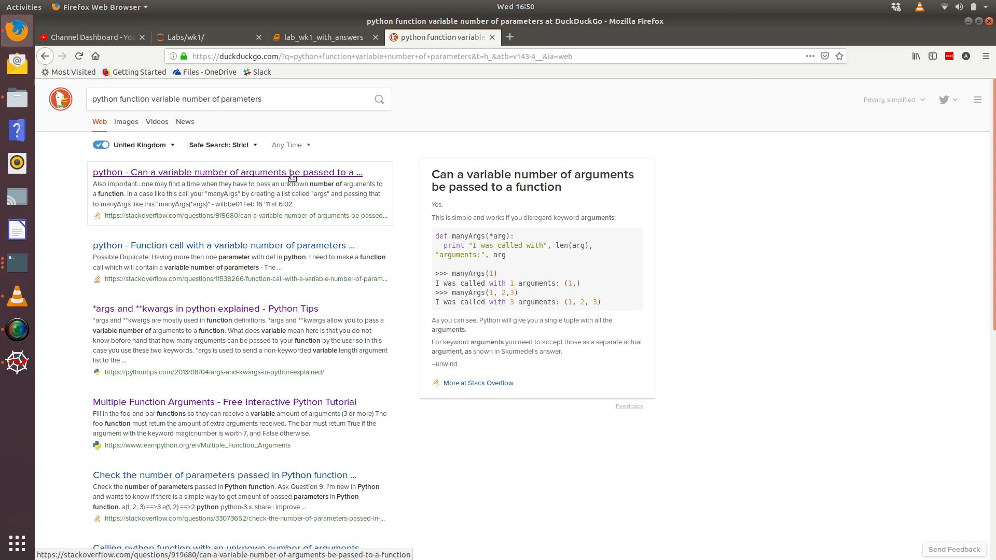
# Read the Stack Overflow variable-arguments question and its *args answer with the print loop.
pyautogui.click(226, 172)
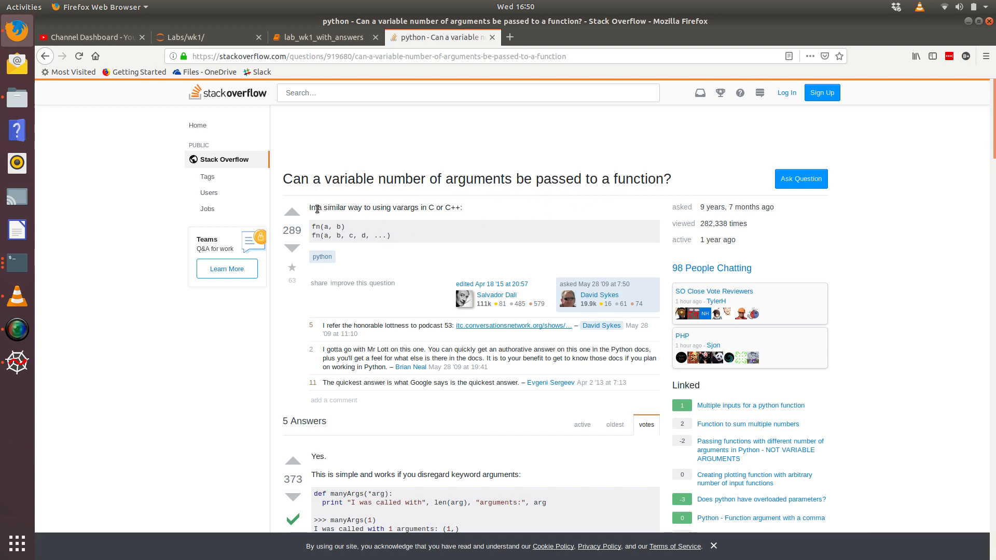
pyautogui.moveTo(315, 207); pyautogui.dragTo(439, 207)
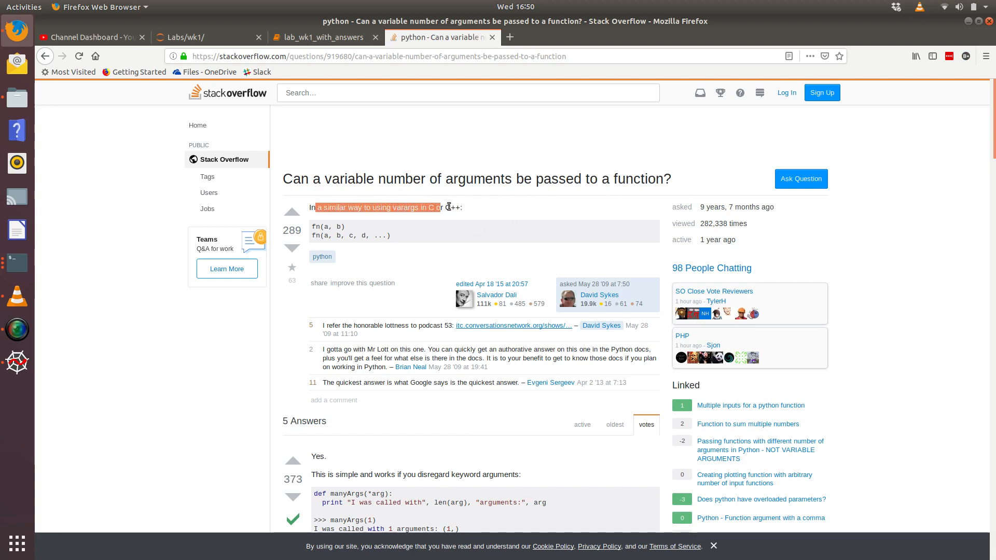
pyautogui.moveTo(436, 207); pyautogui.dragTo(464, 207)
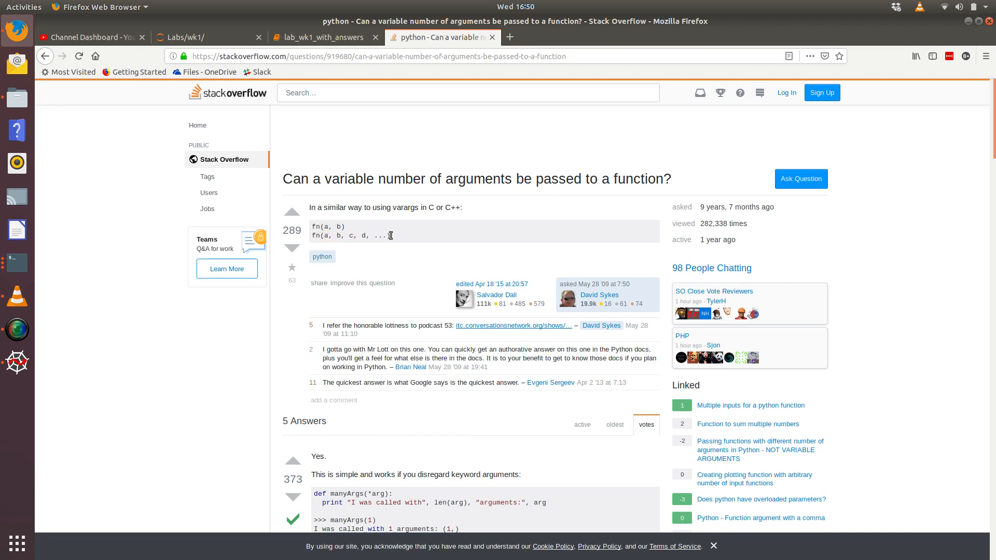
pyautogui.moveTo(338, 218)
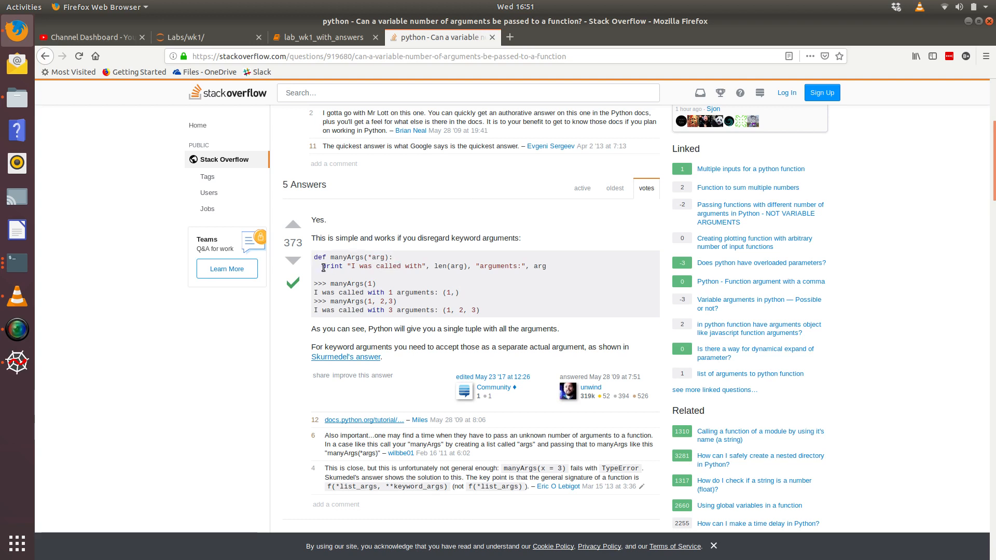
pyautogui.doubleClick(331, 266)
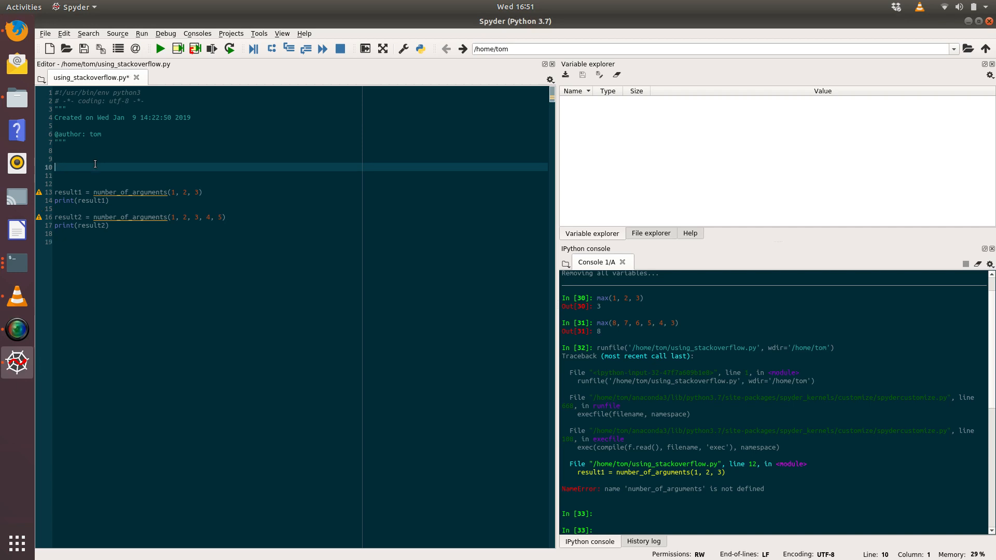
# Define number_of_arguments(*arg) in the script with a body returning len(arg).
pyautogui.write('def')
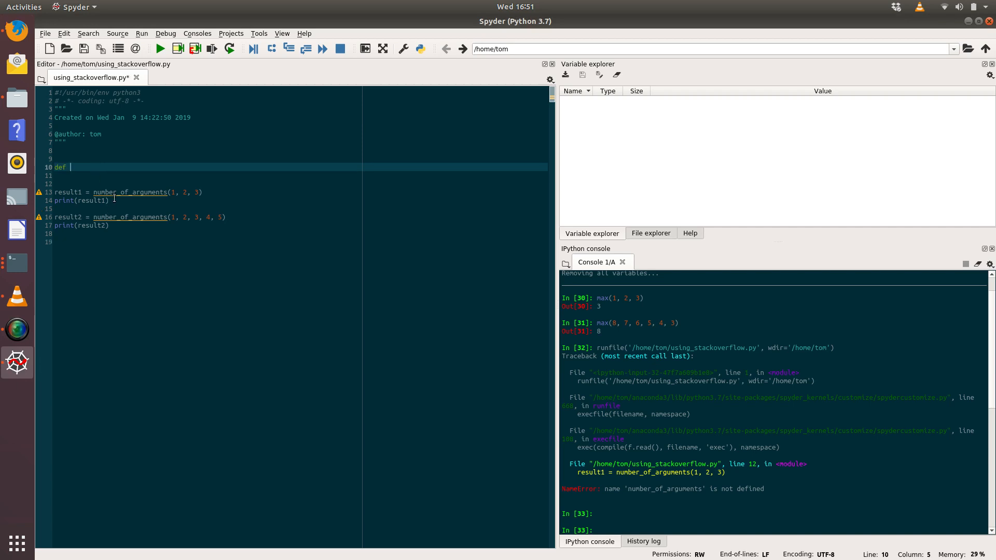
pyautogui.doubleClick(129, 192)
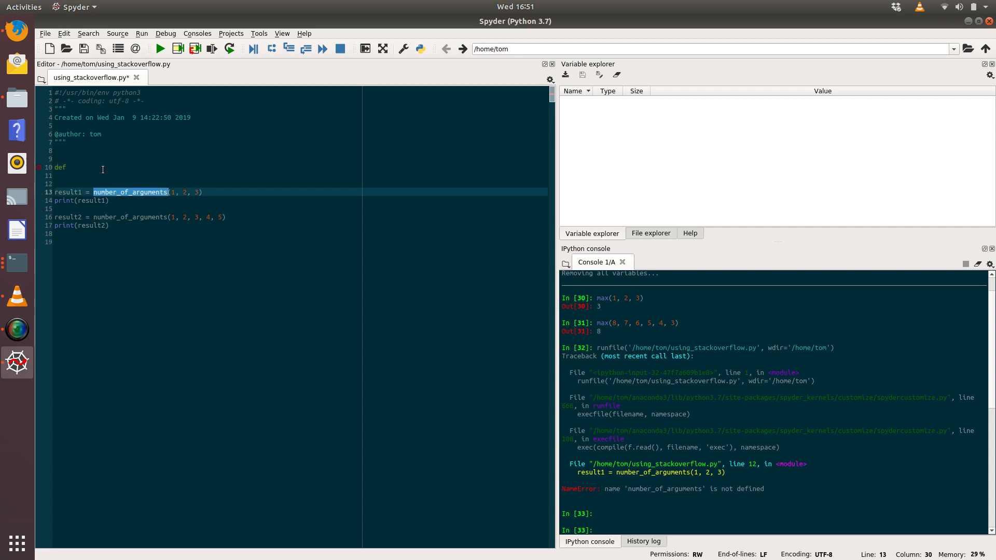
pyautogui.write('number_of_arguments(*')
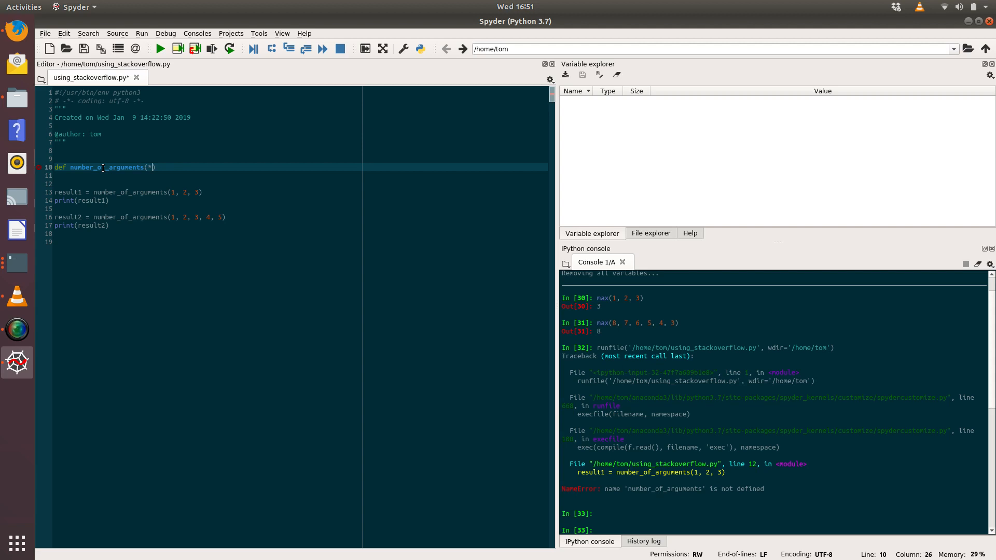
pyautogui.write('arg):')
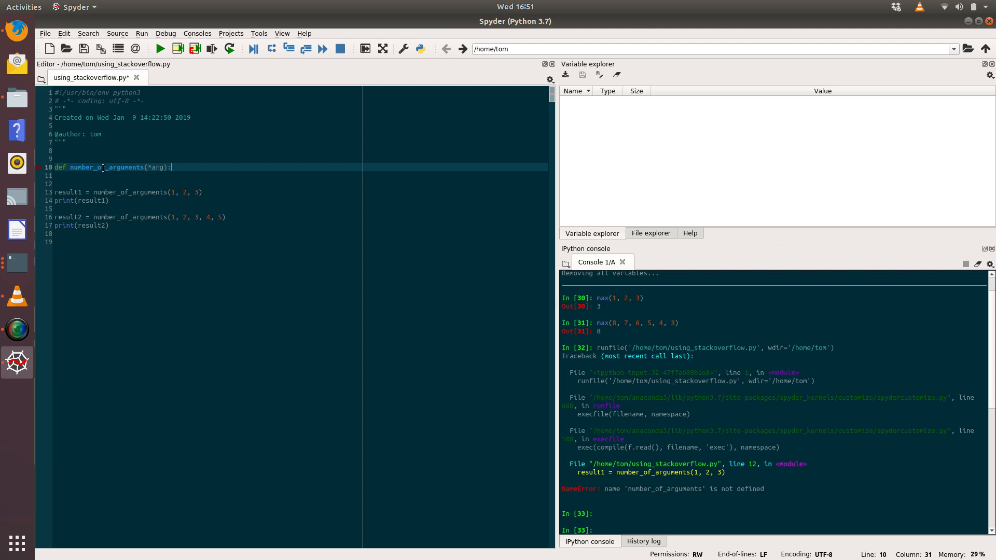
pyautogui.press('enter')
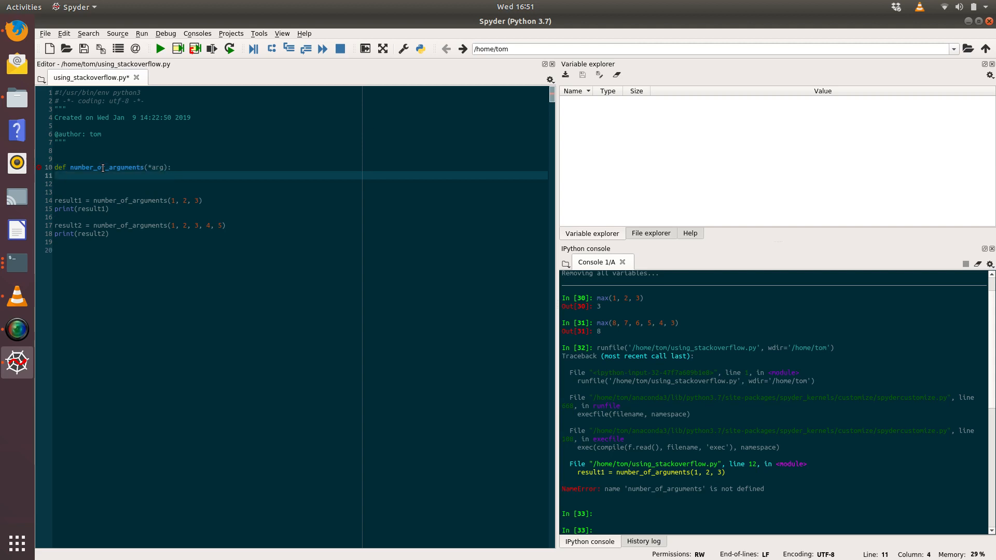
pyautogui.write('print(')
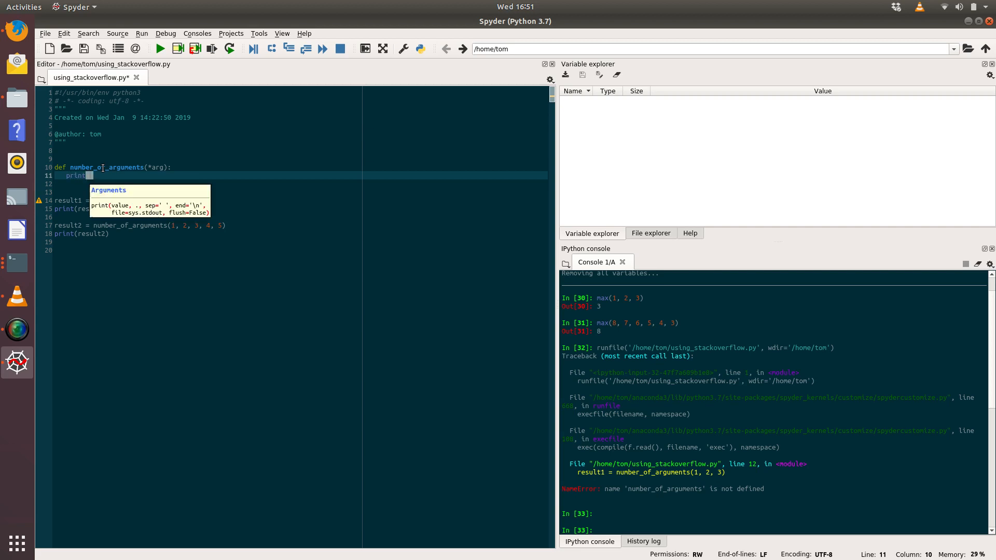
pyautogui.write('len')
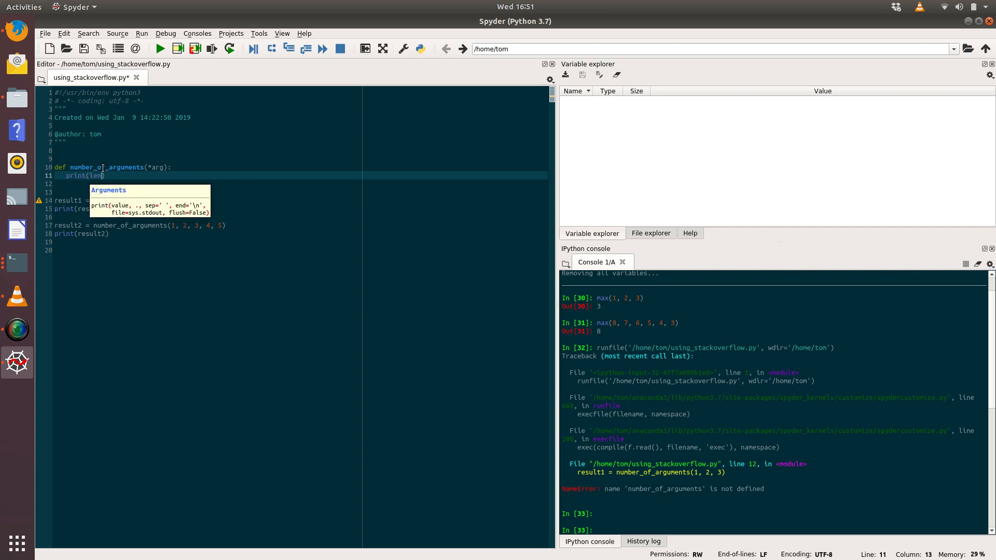
pyautogui.write('arg')
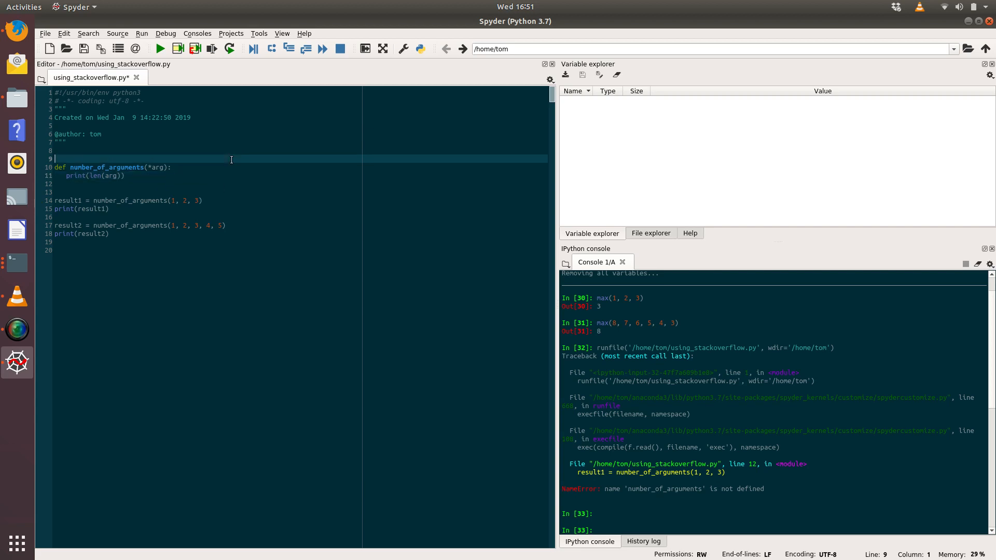
pyautogui.moveTo(66, 175)
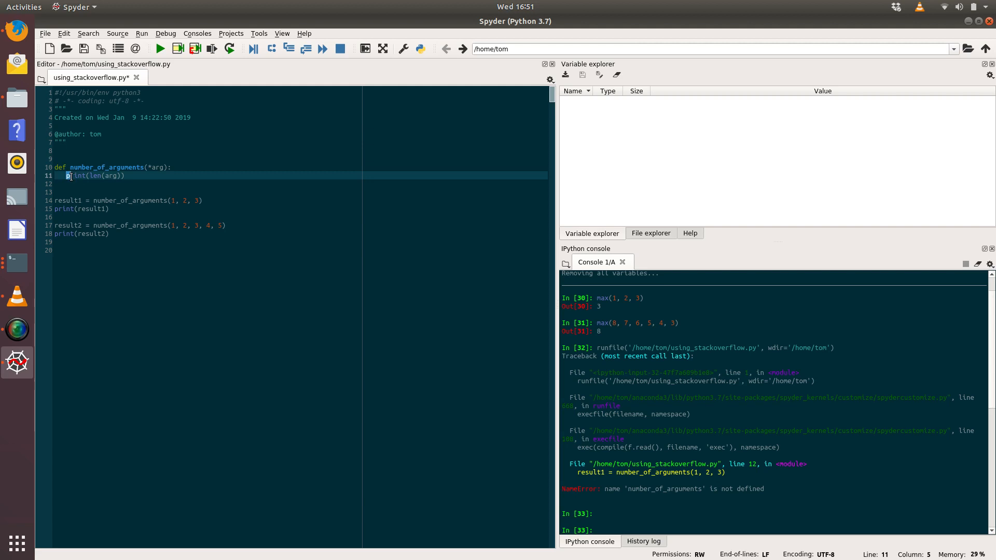
pyautogui.write('return')
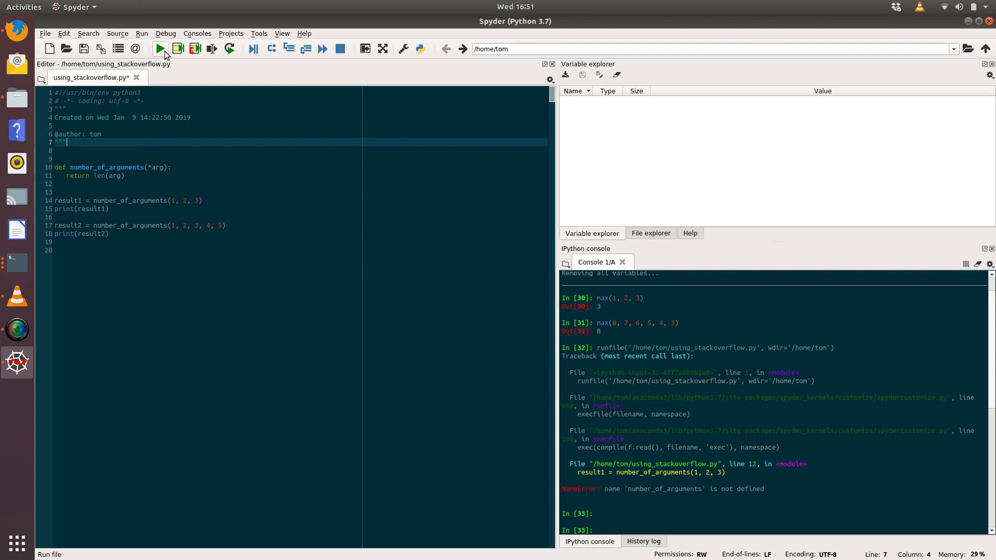
# Run the script so the console prints 3 and 5 for result1 and result2.
pyautogui.click(160, 48)
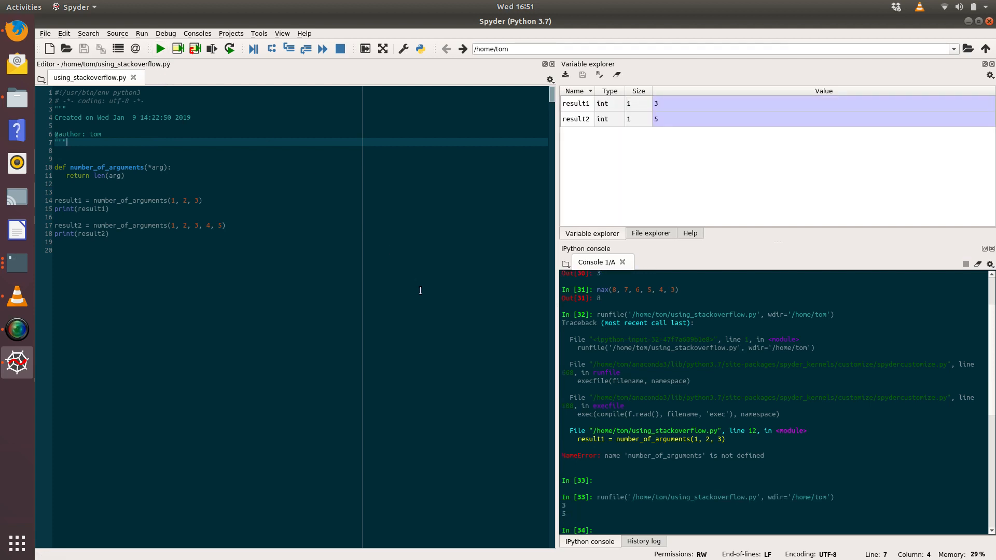
pyautogui.moveTo(523, 361)
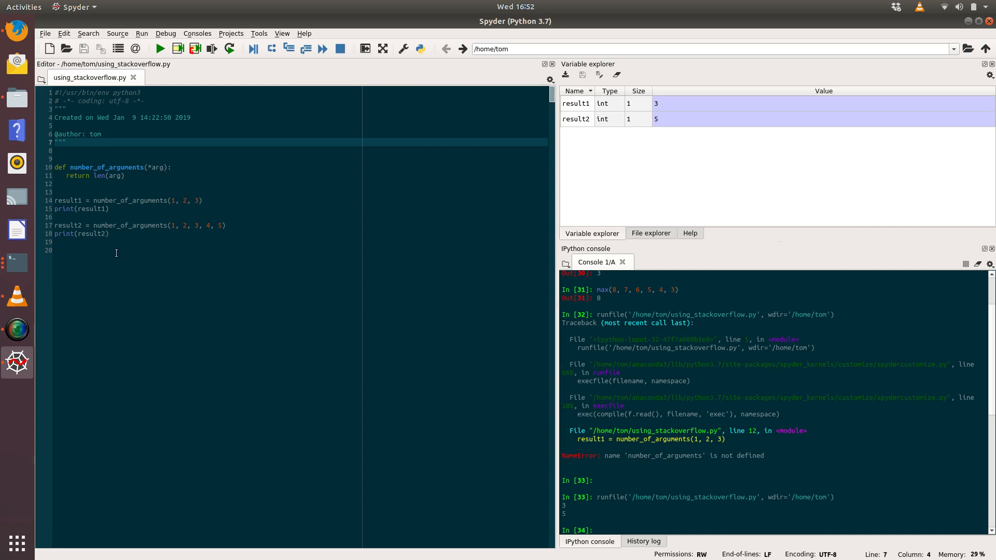
# Define what_is_inside(*arg) whose body is print(arg).
pyautogui.write('def')
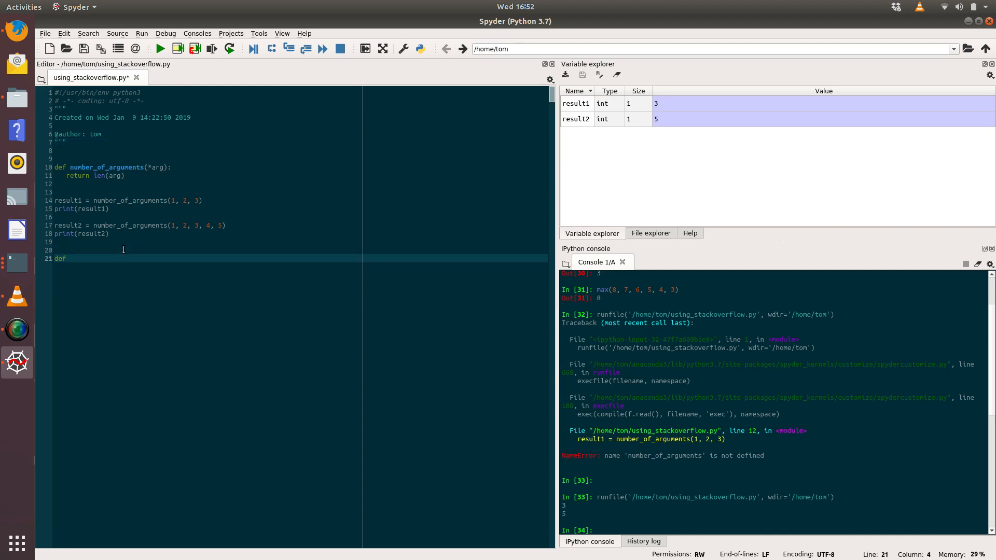
pyautogui.write('what_is')
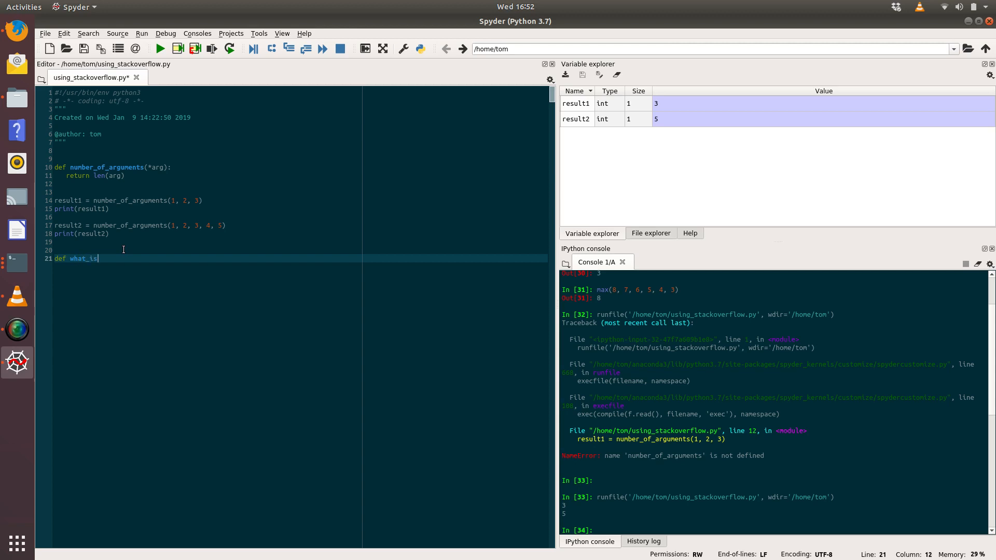
pyautogui.write('_inside')
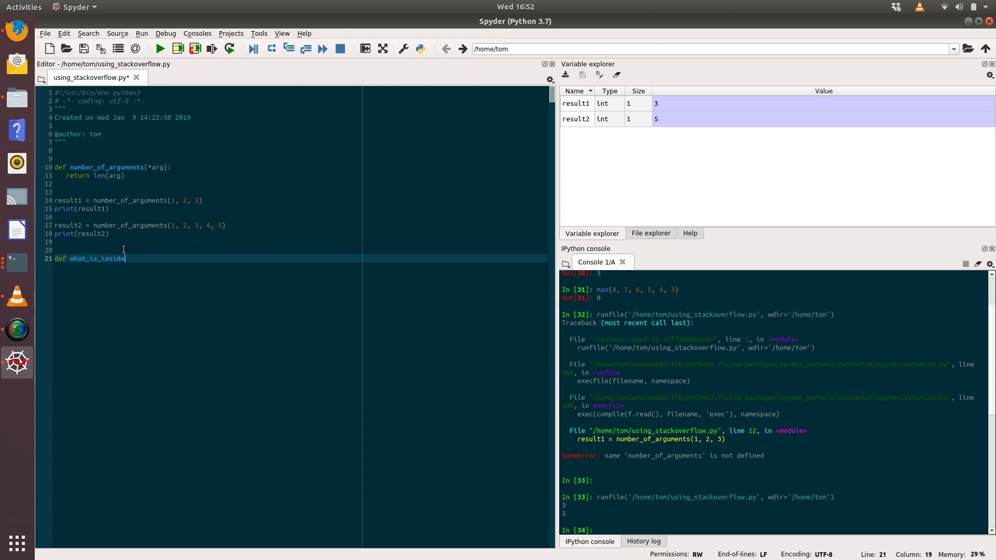
pyautogui.write('(*arg):')
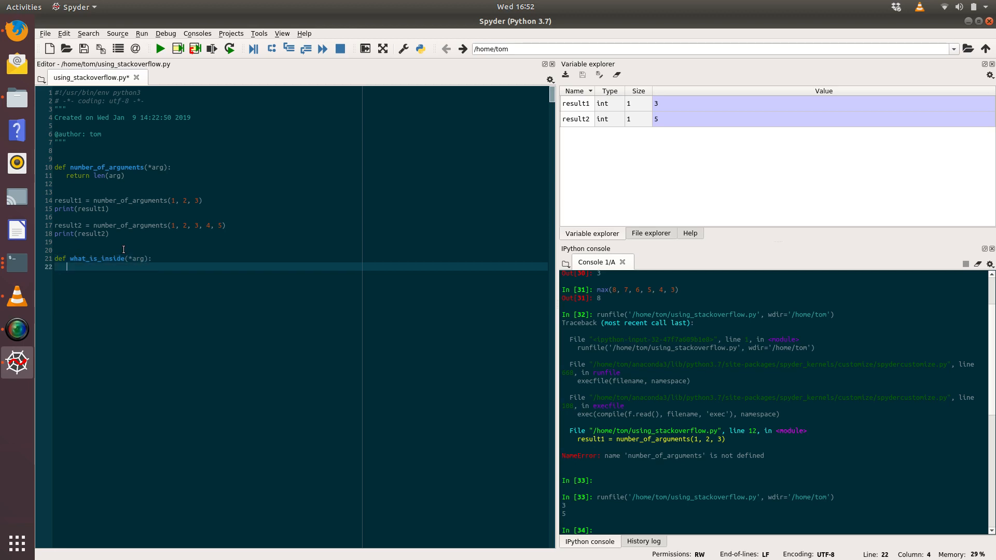
pyautogui.write('print(arg')
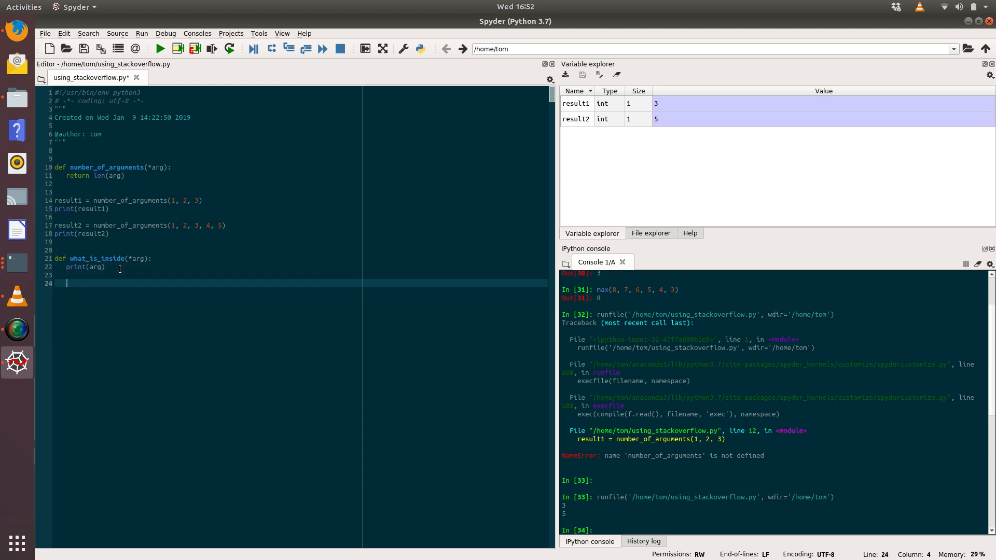
pyautogui.press('enter')
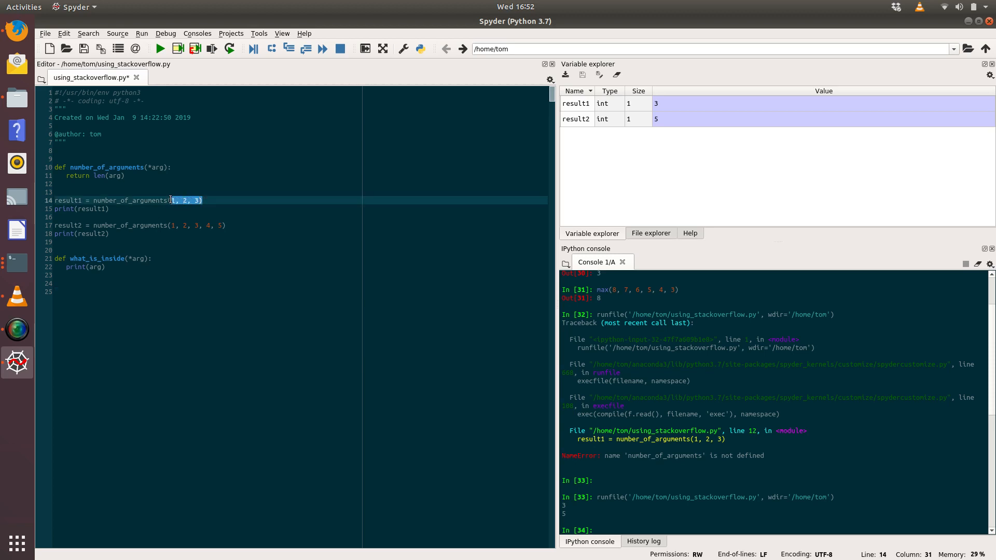
# Add the call what_is_inside(1, 2, 3) on the script's last line.
pyautogui.click(96, 291)
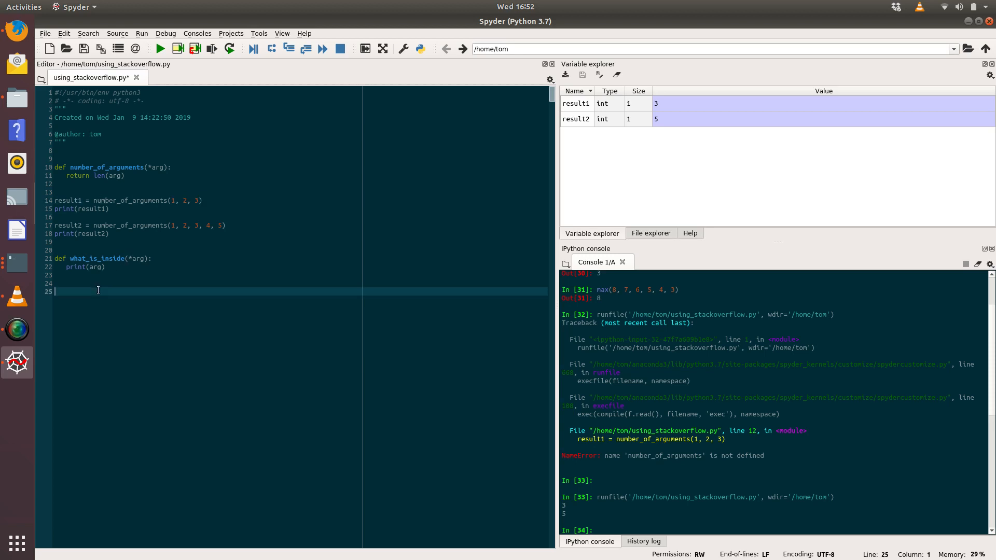
pyautogui.write('what_')
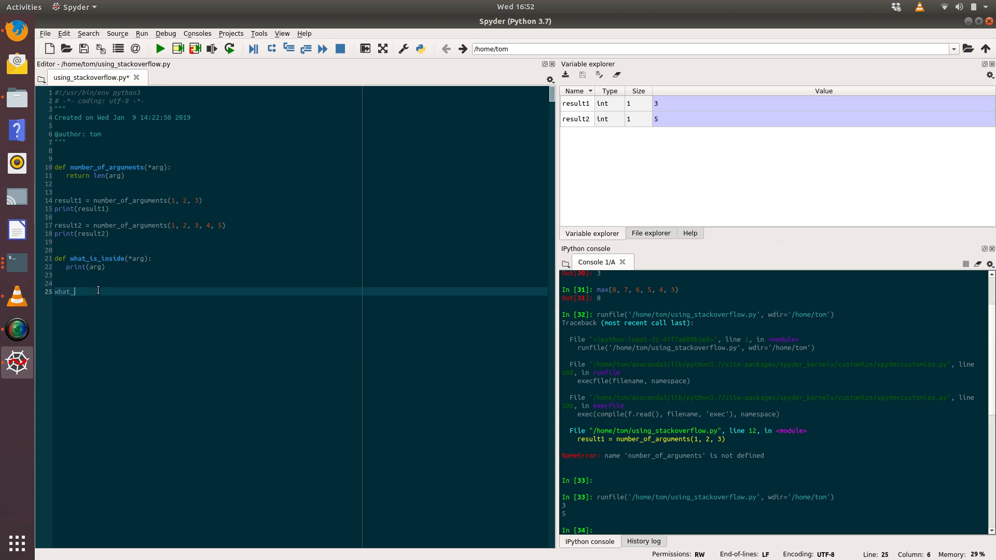
pyautogui.write('is_inside(')
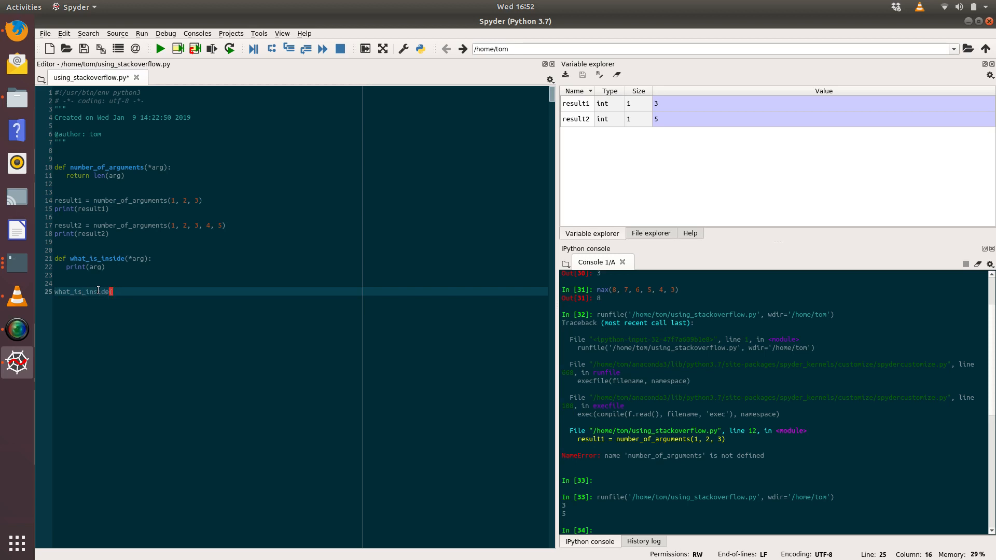
pyautogui.write('1, 2, 3)')
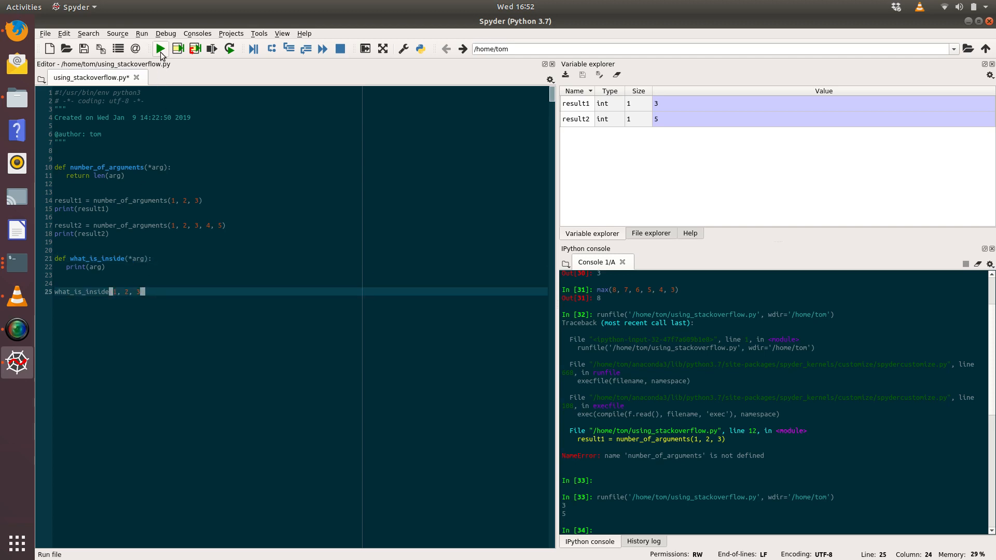
# Run the script so the console also shows the tuple (1, 2, 3).
pyautogui.click(159, 48)
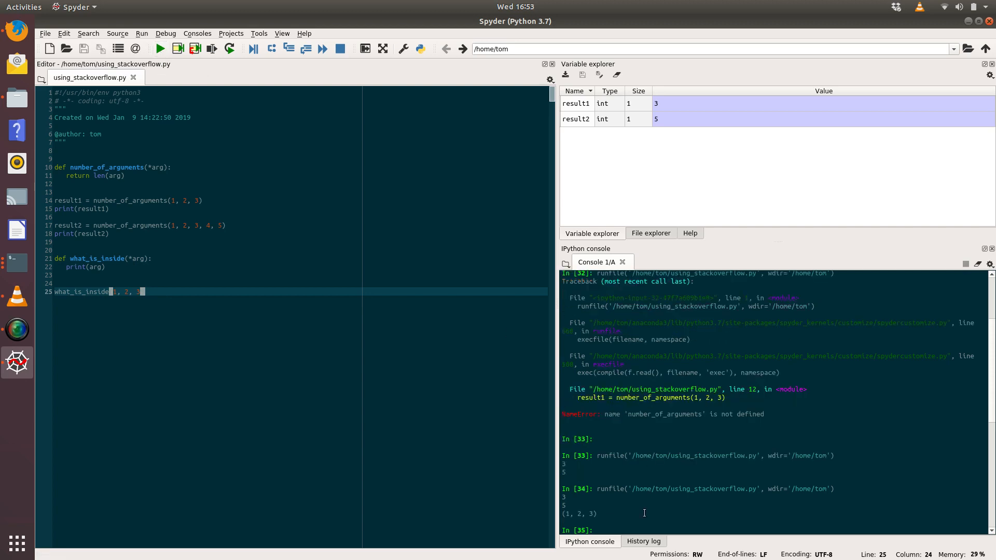
pyautogui.moveTo(119, 317)
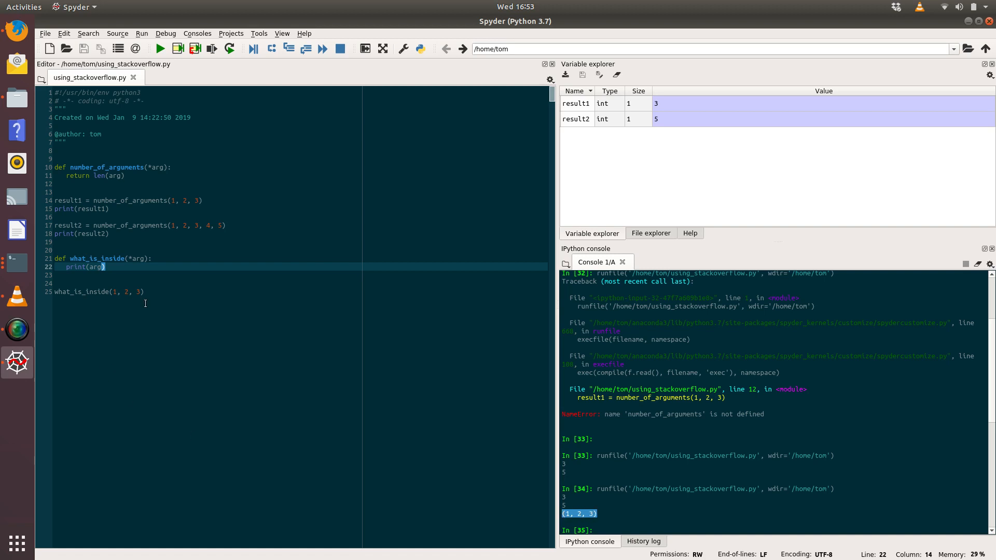
# Change print(arg) to arg[0] then arg[1], running each so the console shows 1 and then 2.
pyautogui.press('Backspace')
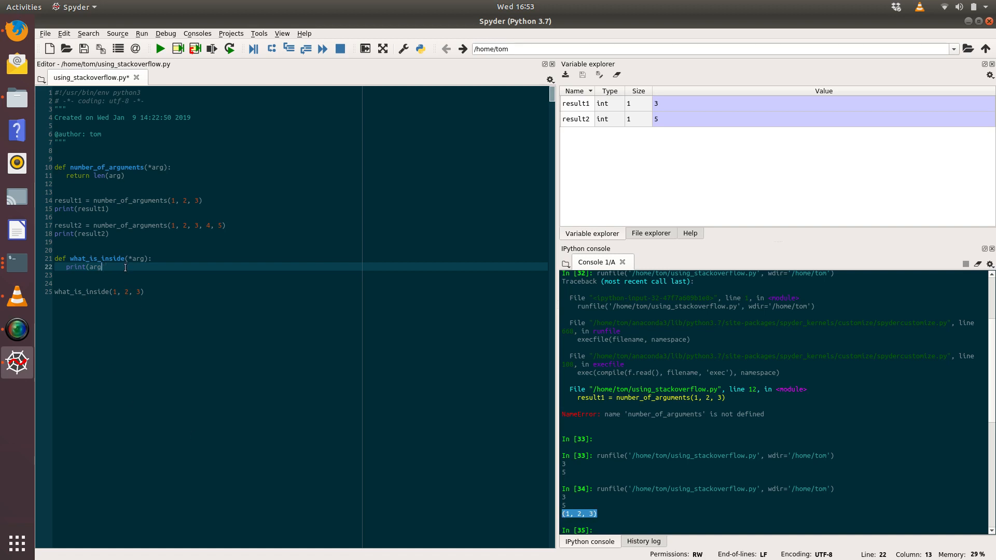
pyautogui.write(')')
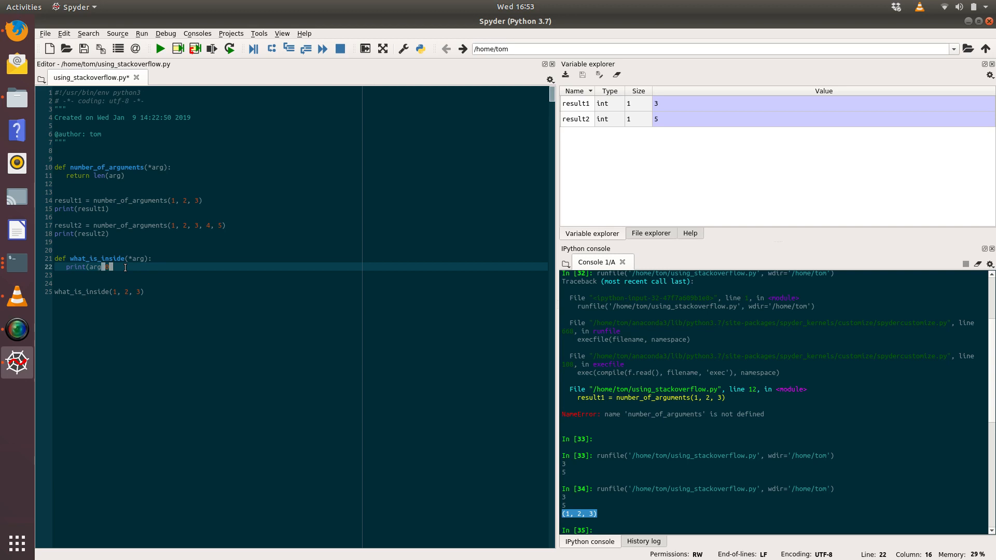
pyautogui.write('[0]')
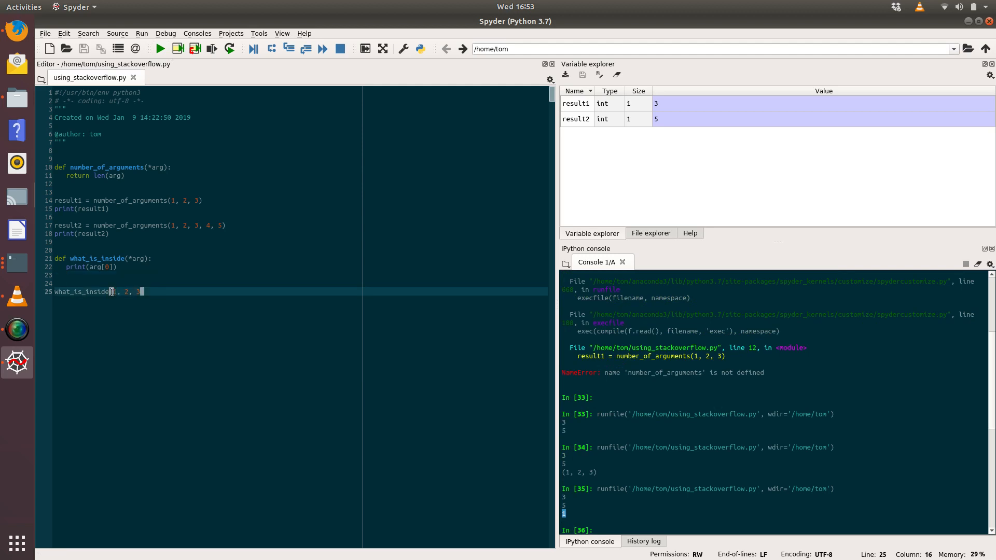
pyautogui.write('1')
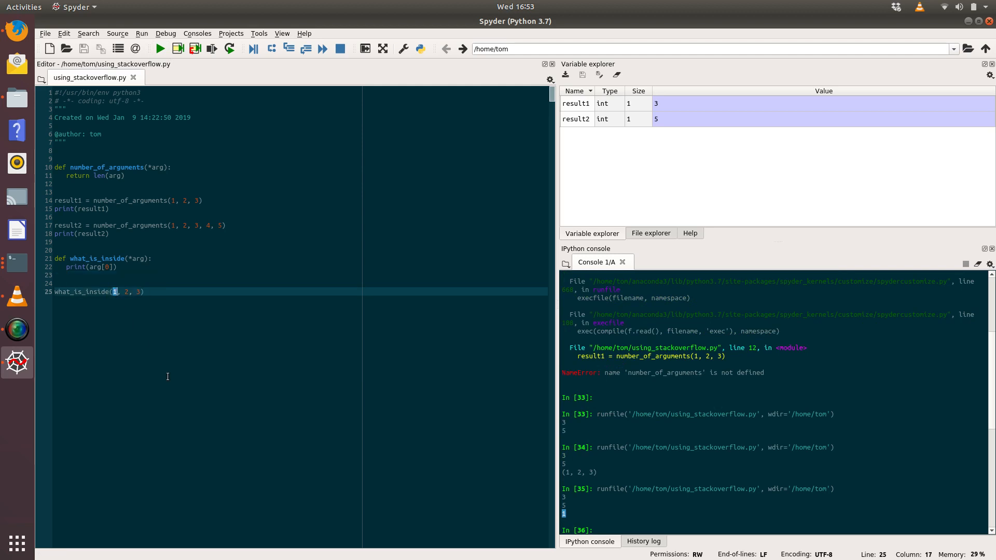
pyautogui.moveTo(254, 391)
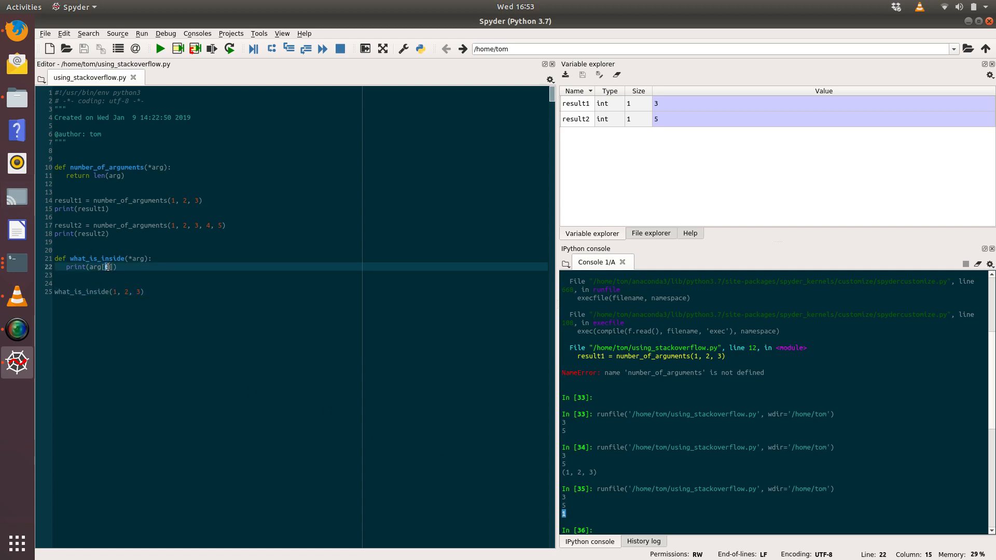
pyautogui.write('1')
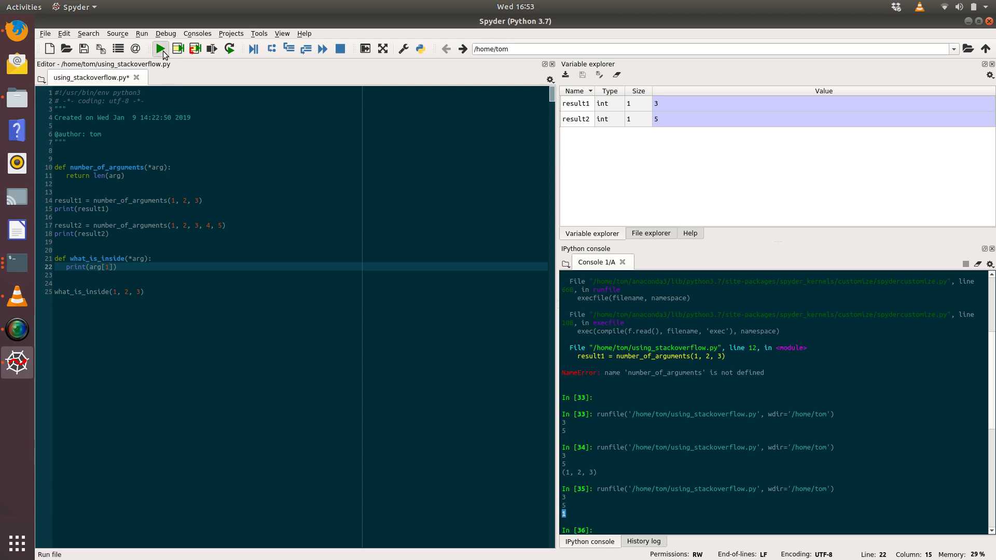
pyautogui.click(160, 48)
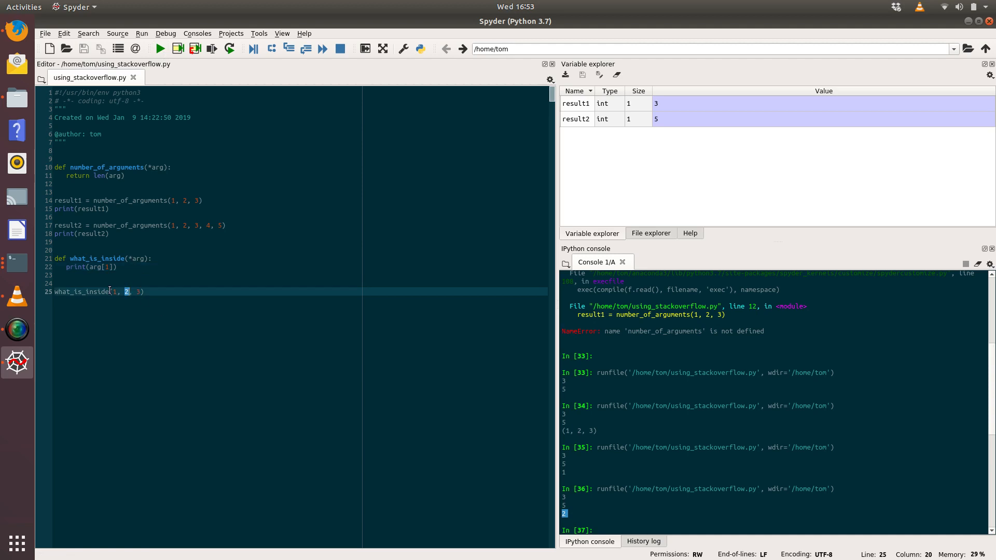
pyautogui.moveTo(168, 229)
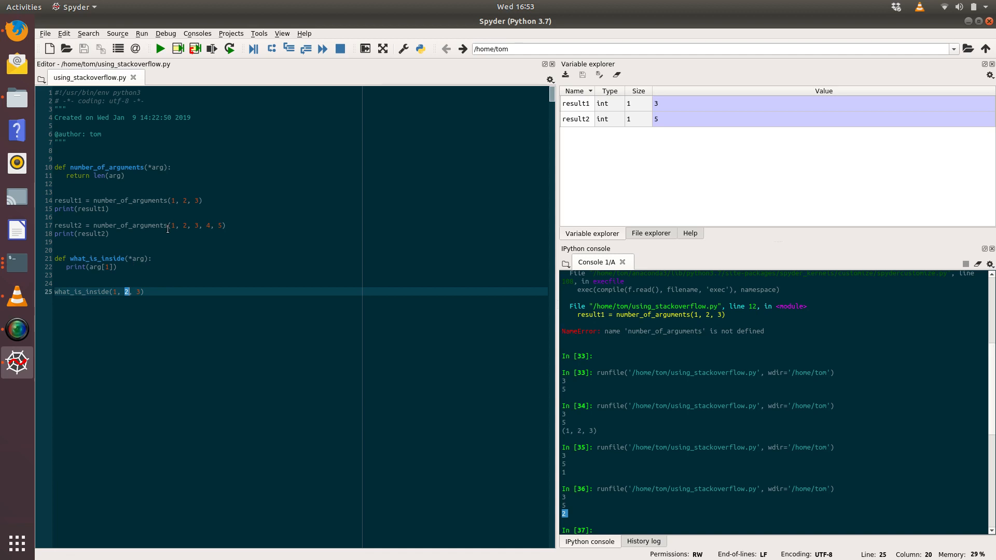